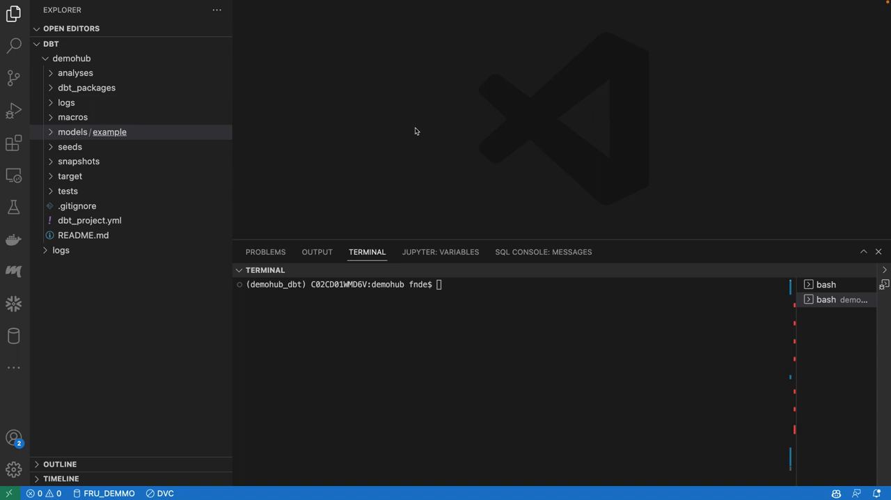
mouse_move(154, 137)
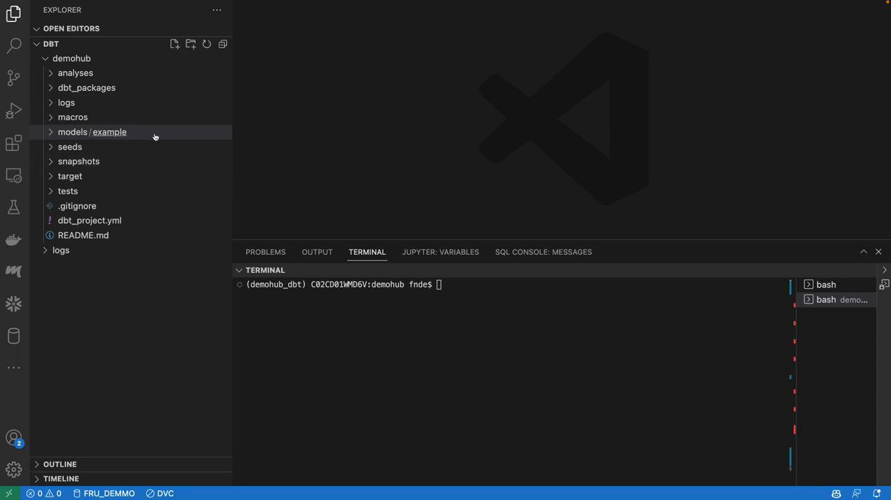
mouse_move(167, 133)
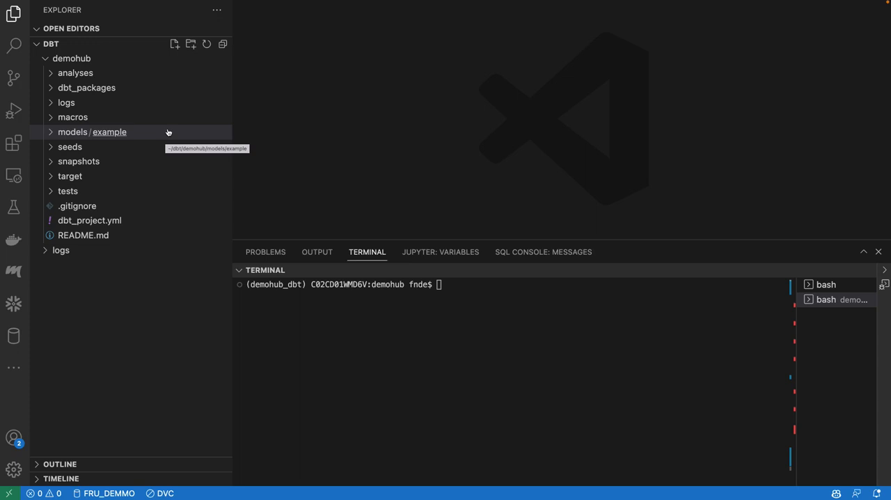
mouse_move(288, 131)
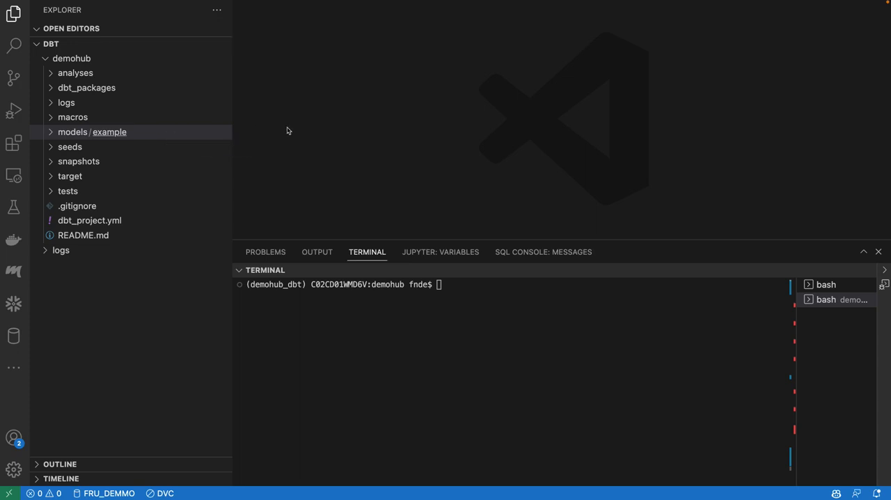
mouse_move(265, 252)
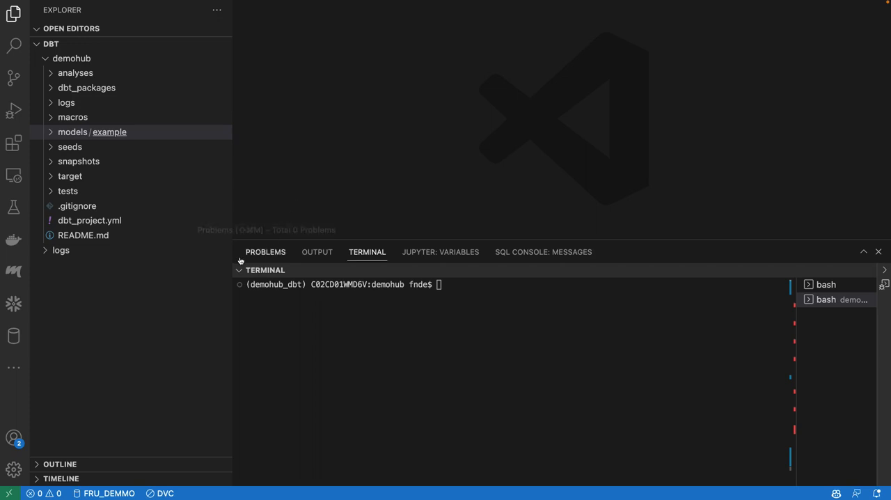
mouse_move(106, 137)
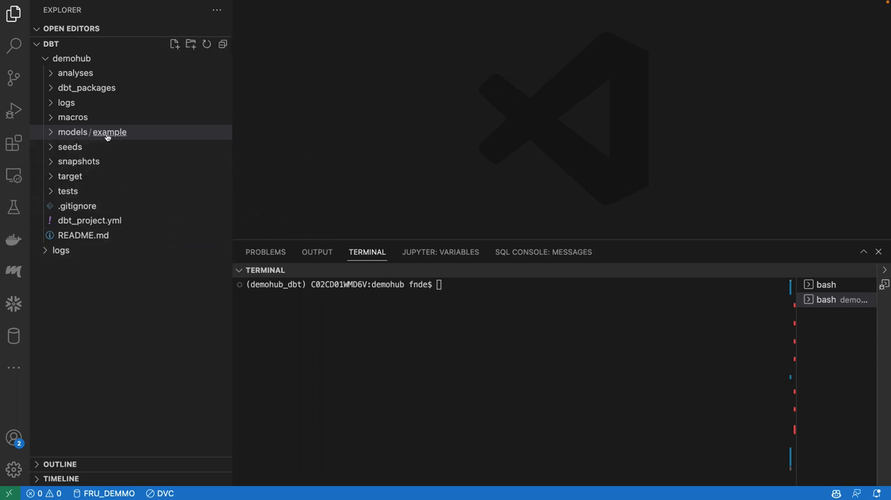
mouse_move(226, 132)
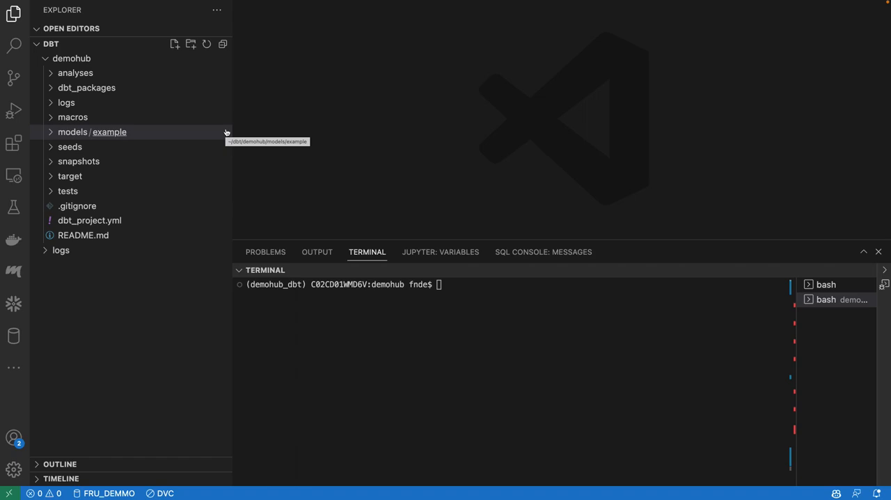
mouse_move(290, 151)
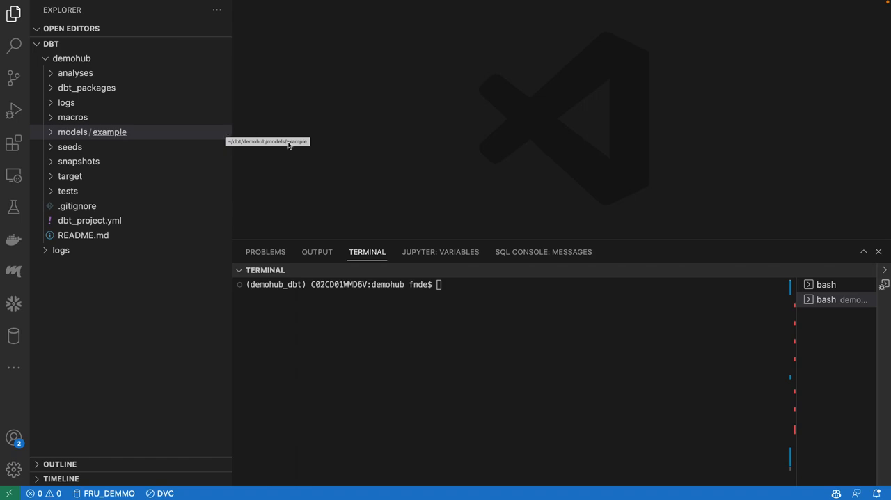
mouse_move(323, 126)
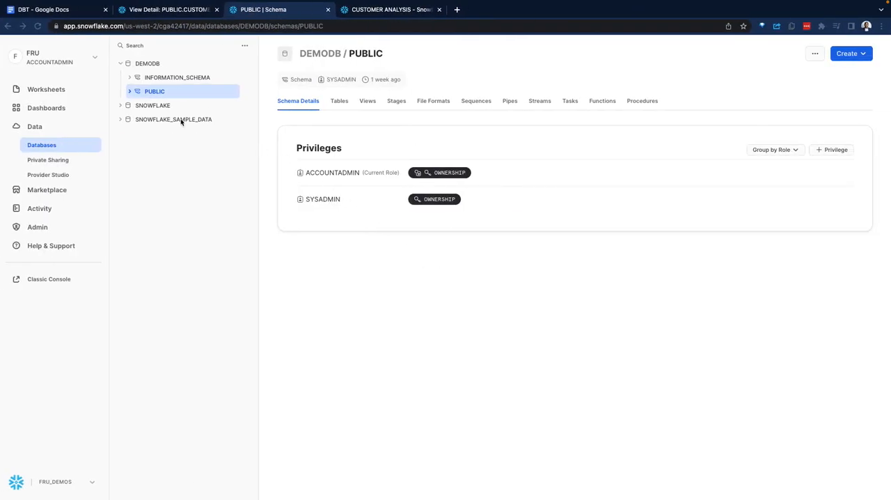
Step: Collapse DEMODB and expand SNOWFLAKE_SAMPLE_DATA > TPCH_SF1 > Tables in the database tree
left_click(122, 64)
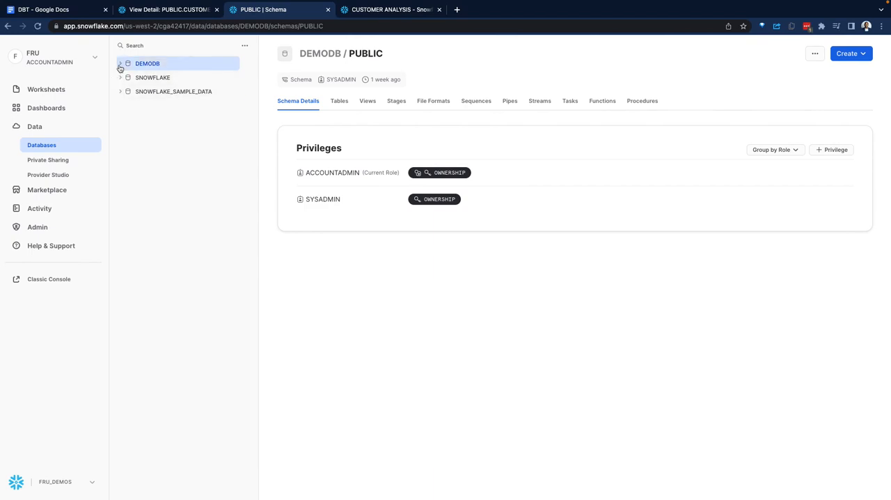
left_click(125, 92)
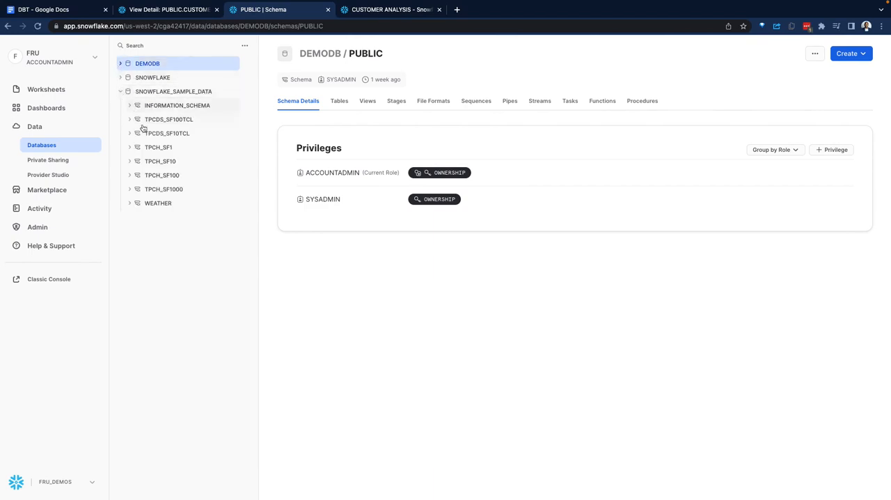
mouse_move(137, 149)
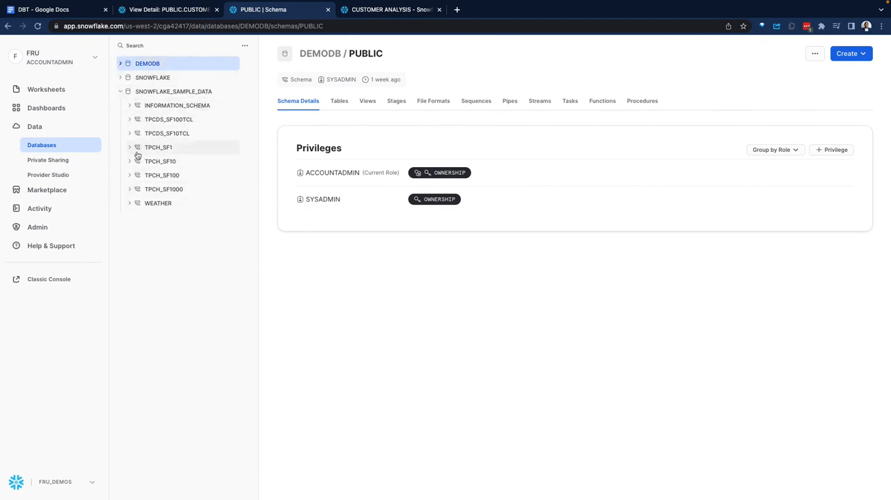
left_click(130, 147)
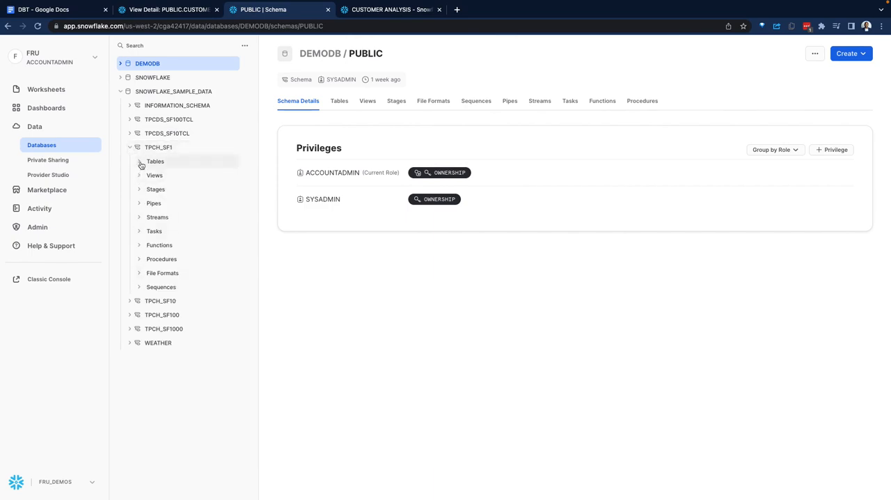
left_click(139, 161)
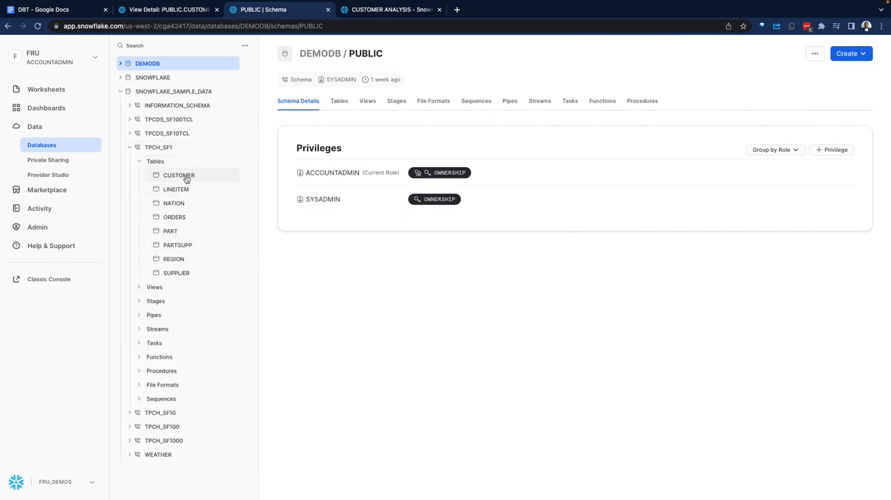
Step: Preview the CUSTOMER and ORDERS sample tables, then bring up the CUSTOMER ANALYSIS worksheet
left_click(178, 176)
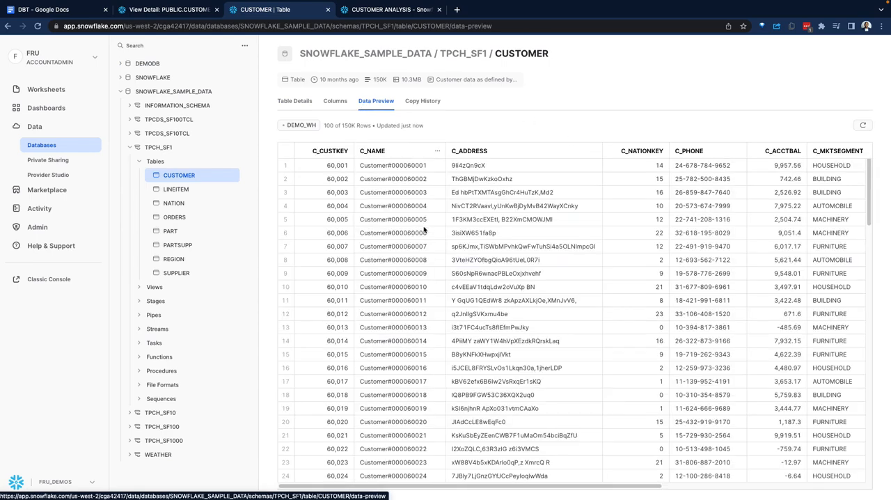
left_click(176, 217)
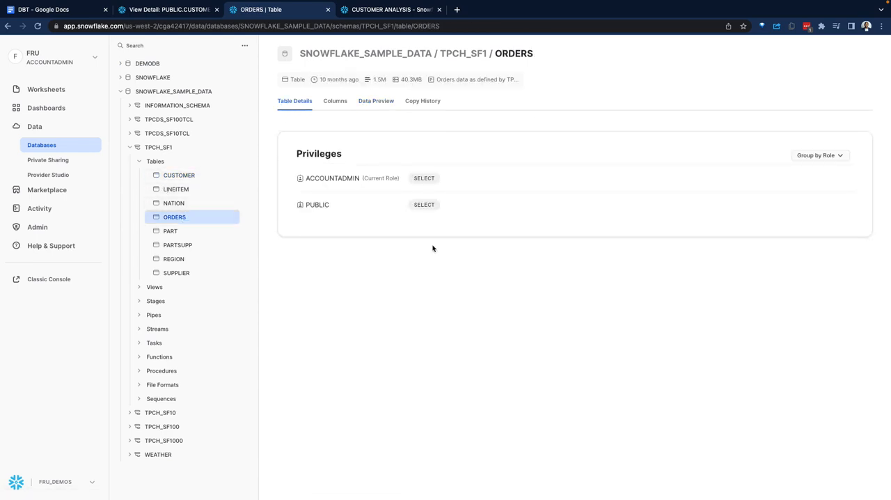
left_click(375, 101)
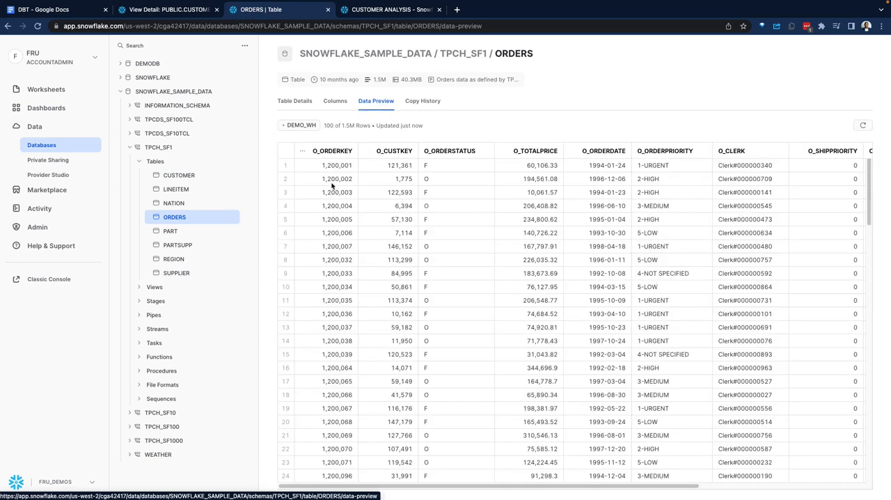
left_click(391, 10)
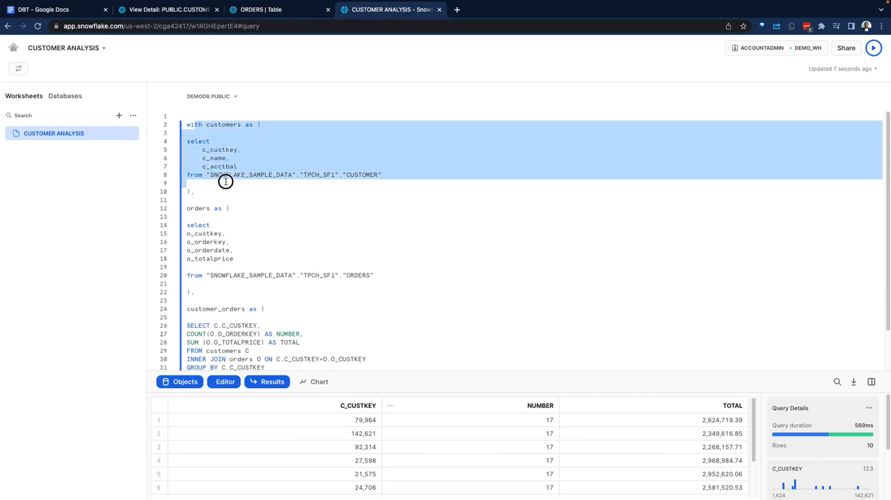
Step: Run the selected customer_orders CTE (syntax error), then rerun the full query for 10 aggregated customer rows
scroll("down", 3)
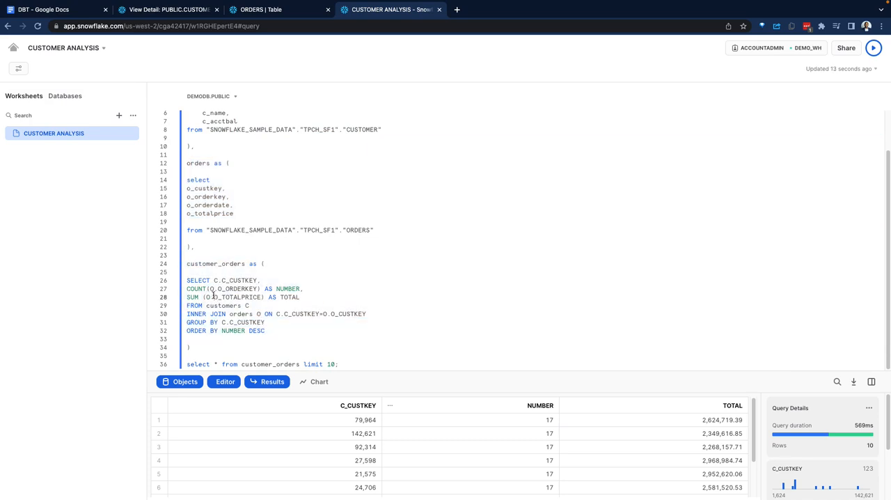
left_click_drag(186, 263, 264, 332)
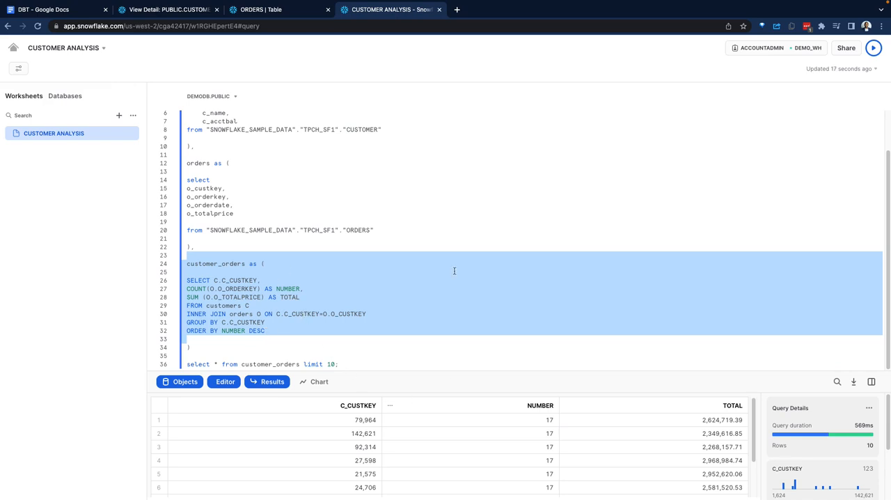
left_click(872, 48)
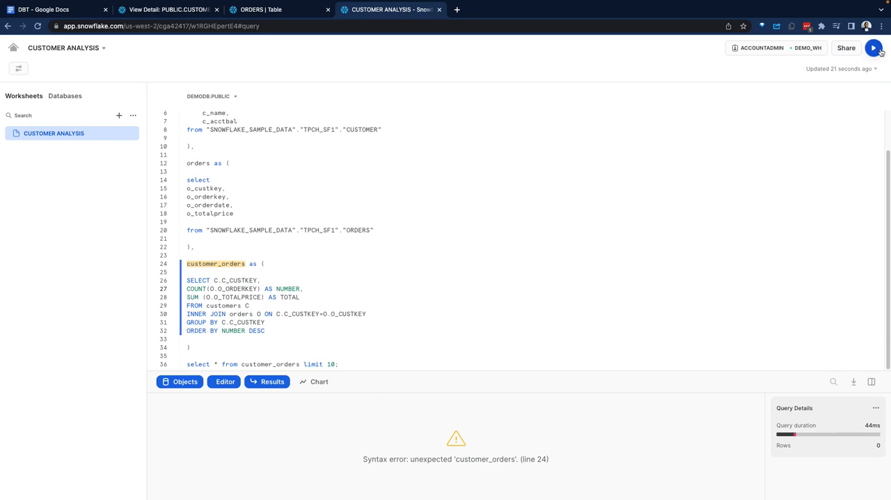
left_click(871, 49)
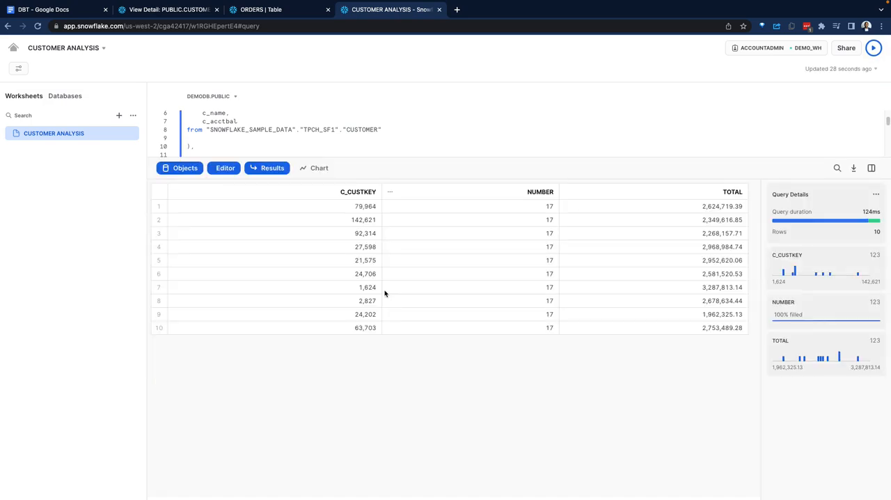
mouse_move(679, 258)
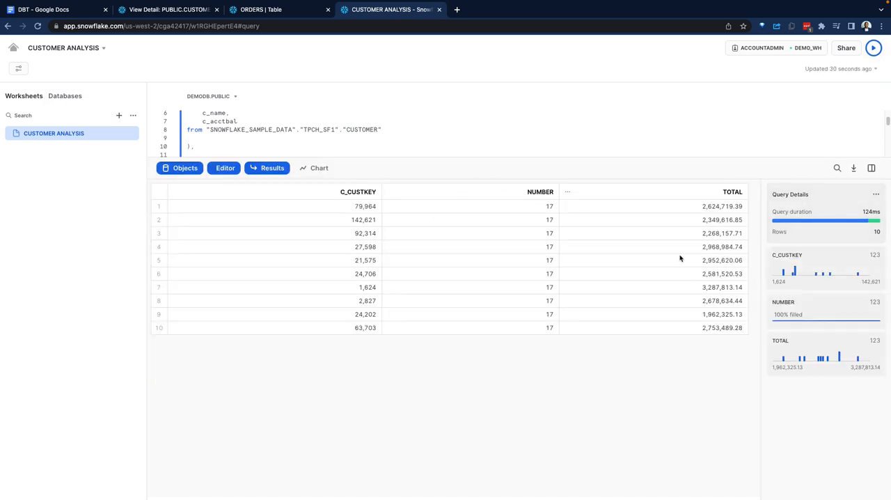
mouse_move(494, 158)
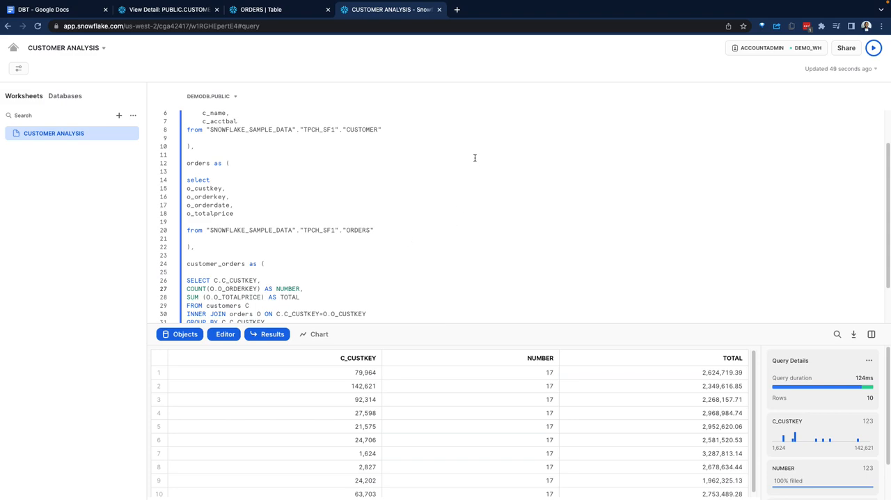
mouse_move(342, 197)
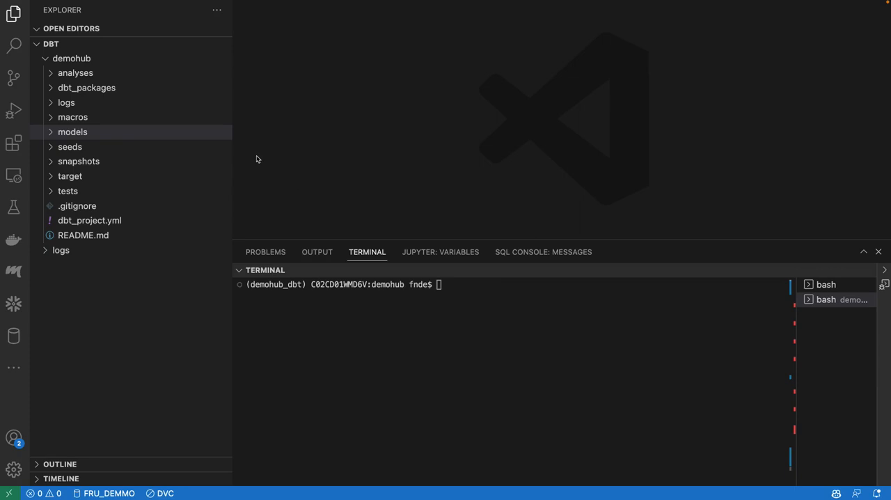
Step: Trash the starter example model SQL files in models/example and start a new file there
left_click(73, 132)
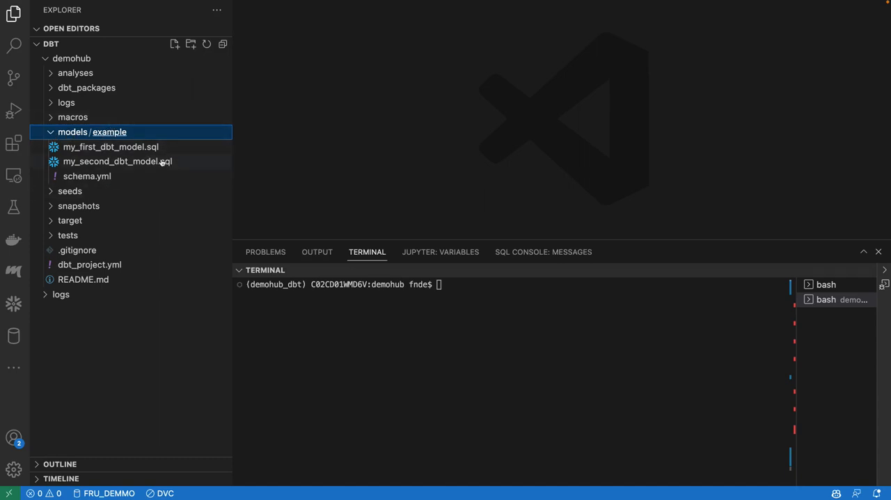
mouse_move(91, 73)
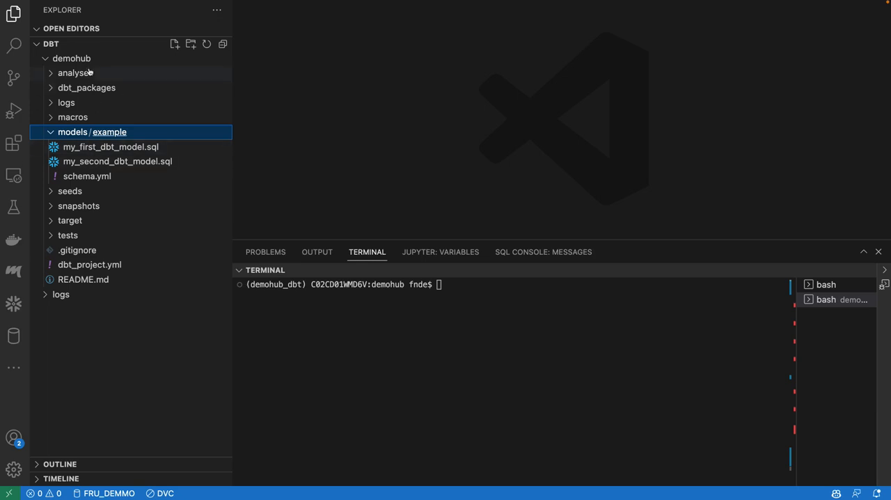
mouse_move(128, 209)
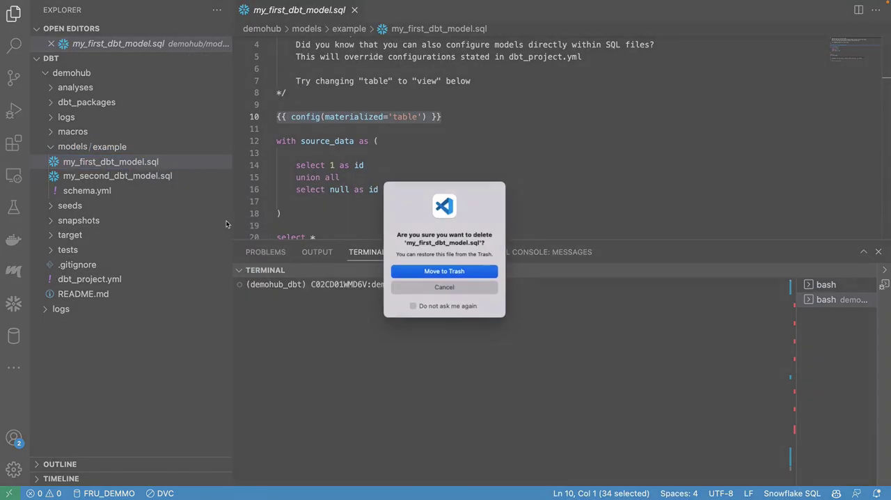
left_click(444, 270)
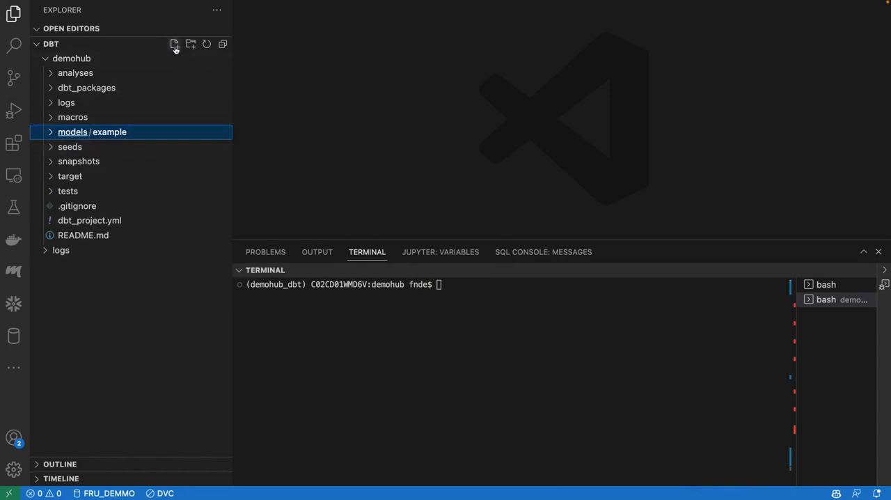
left_click(174, 43)
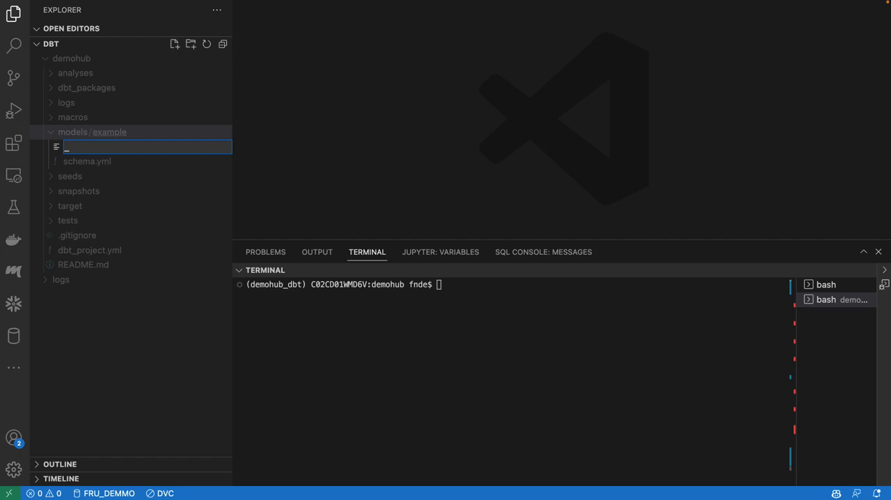
Step: Name the new model file _1_customers.sql
type("_1_customers.sql")
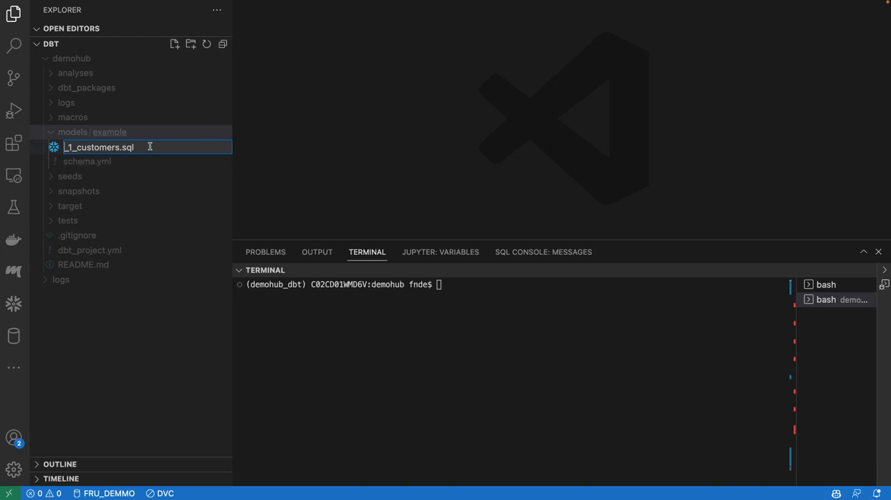
key("Enter")
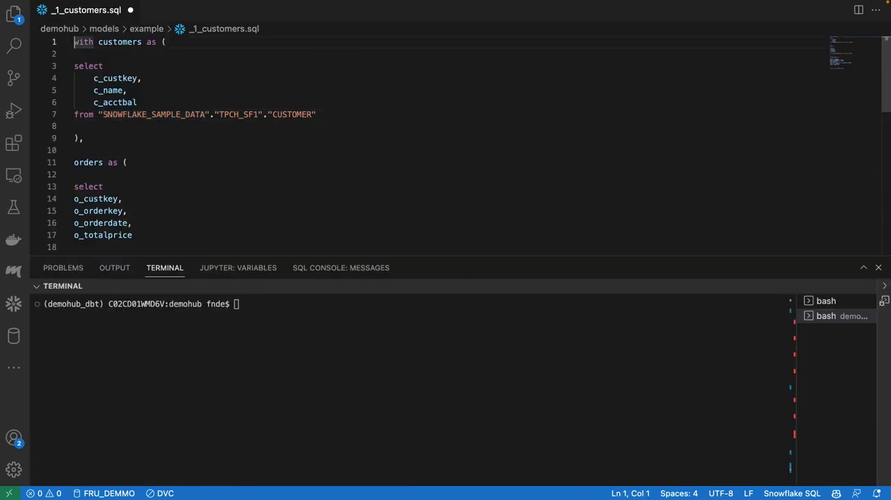
Step: Add {{ config(materialized='view') }} above the WITH clause and remove the extra blank line
type("{{")
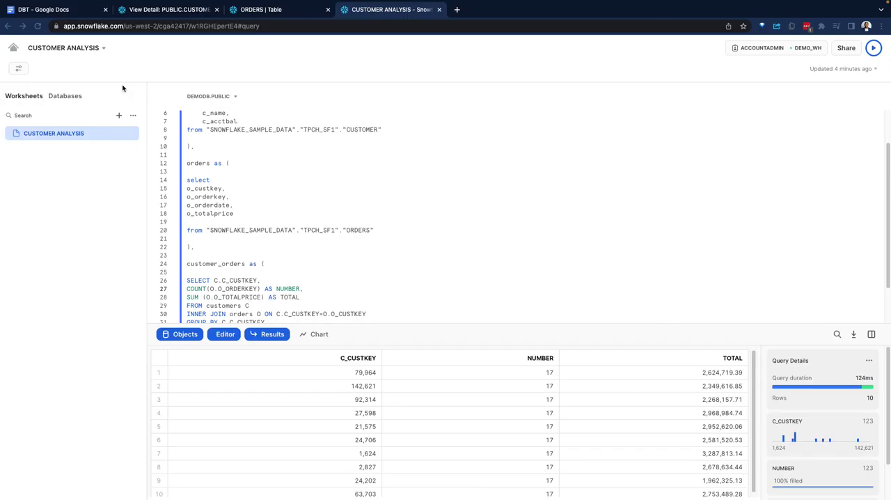
left_click(260, 10)
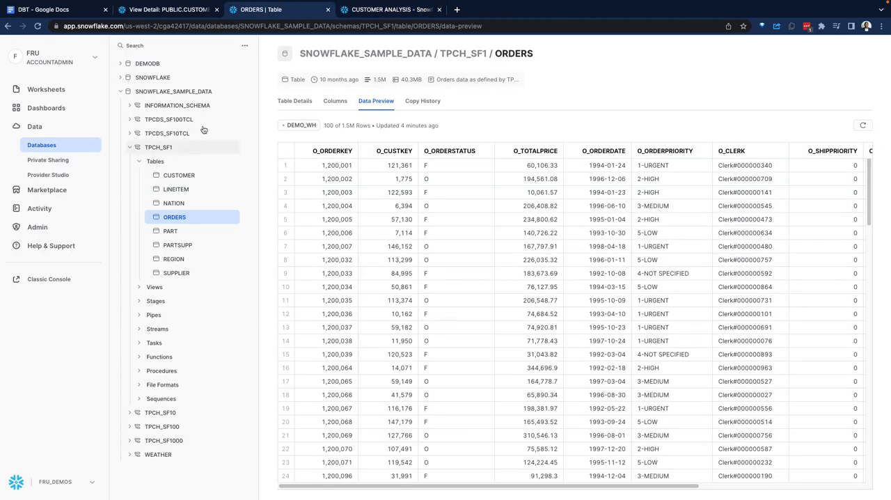
left_click(128, 147)
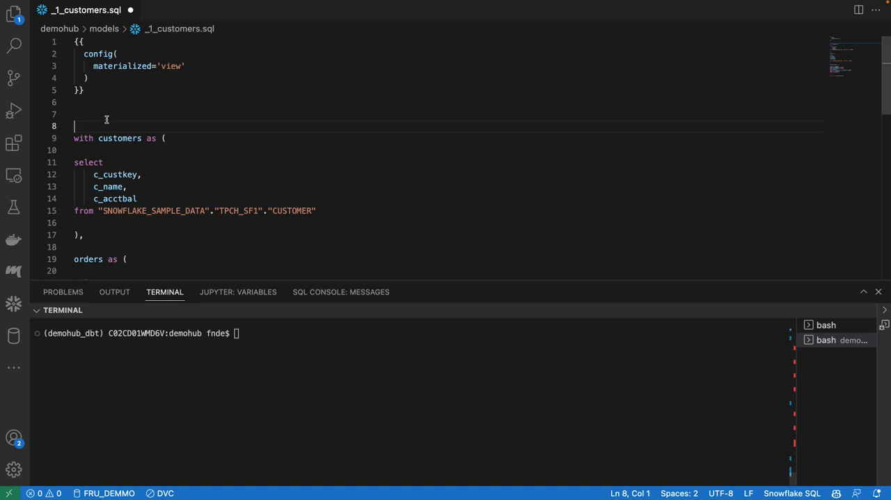
key("Backspace")
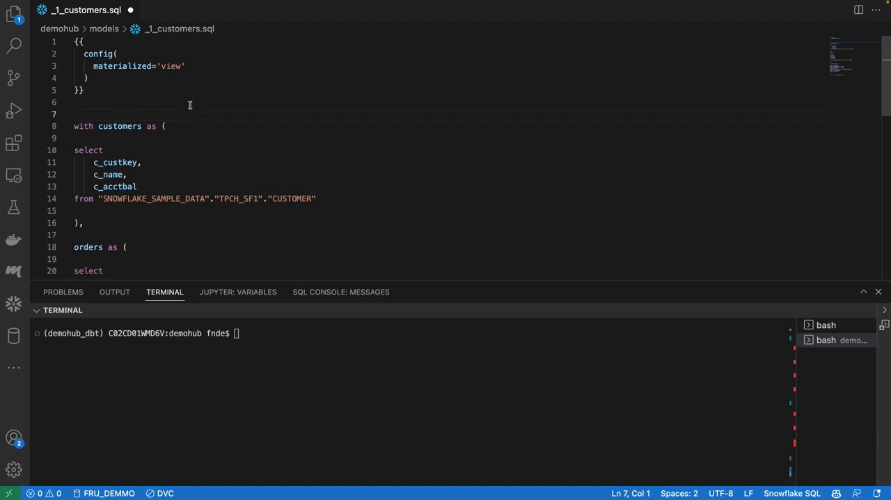
mouse_move(215, 105)
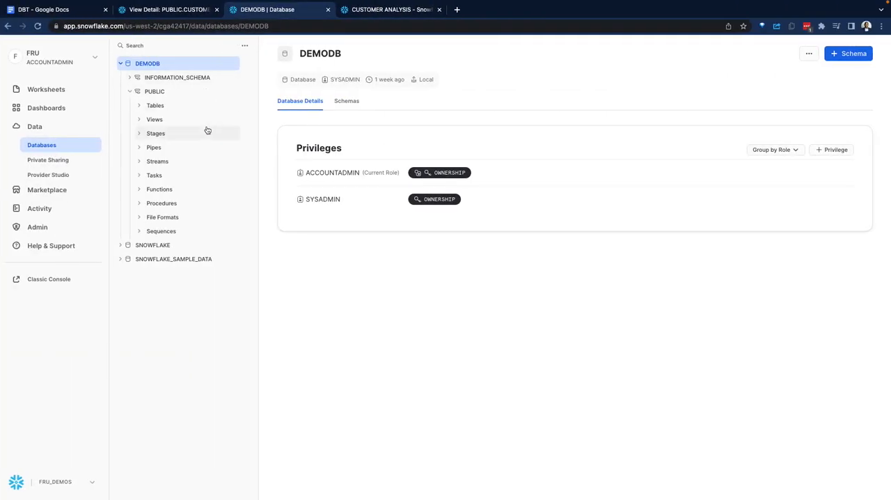
mouse_move(198, 64)
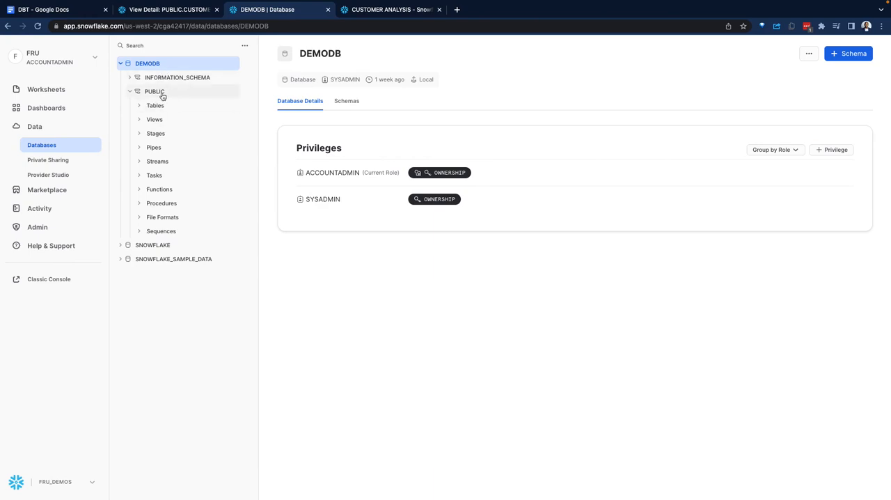
Step: Expand DEMODB's PUBLIC Tables and Views (empty) and list the TPCH_SF1 sample tables
left_click(139, 105)
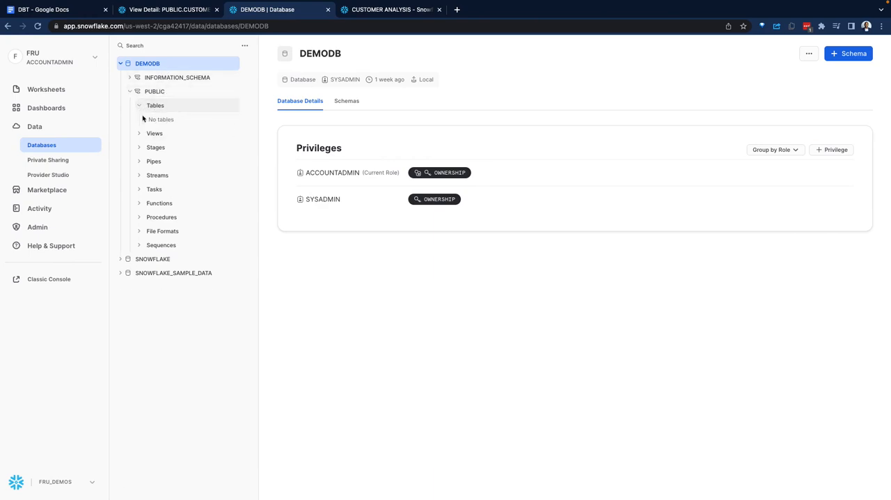
left_click(153, 134)
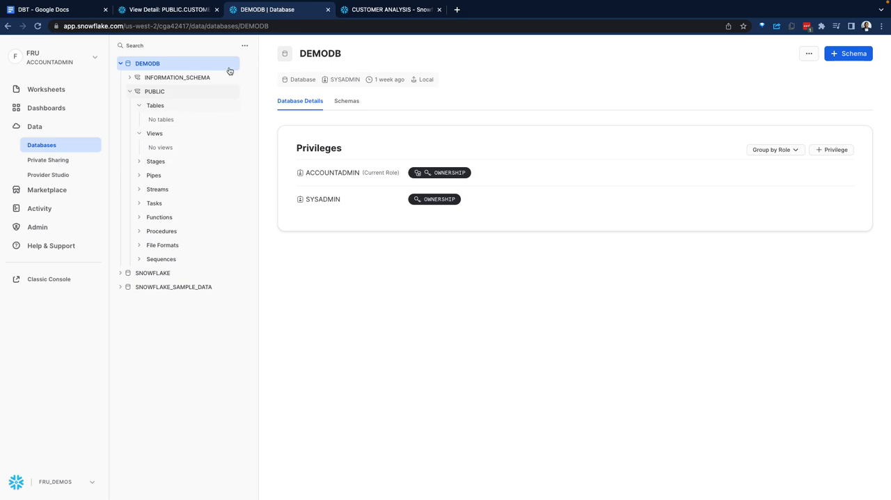
mouse_move(147, 144)
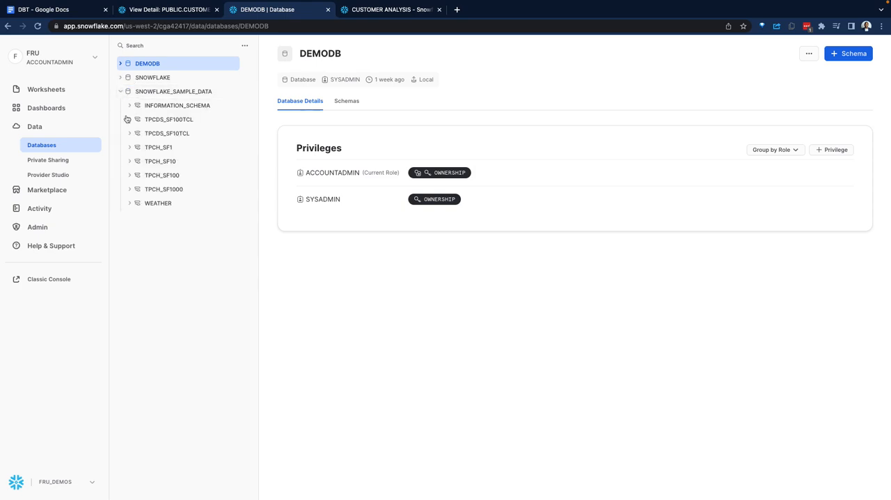
left_click(128, 148)
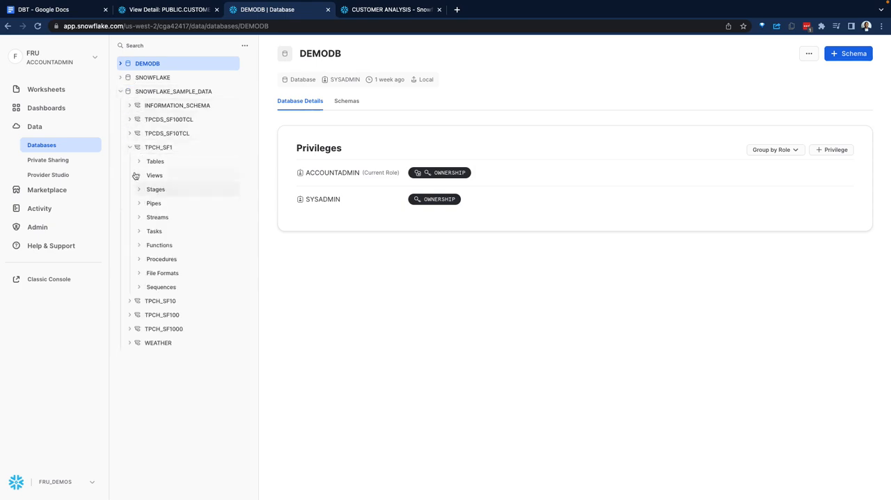
left_click(139, 161)
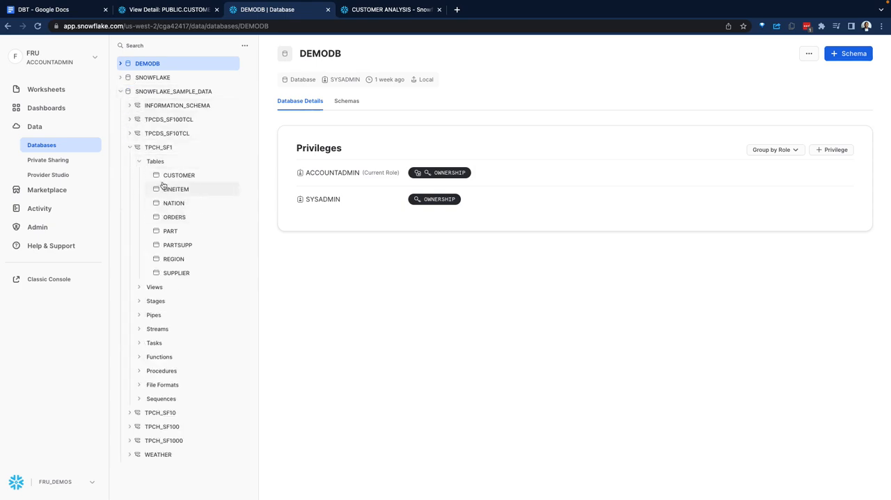
Step: Show the sample ORDERS table details, then recheck DEMODB's PUBLIC schema for views
left_click(178, 175)
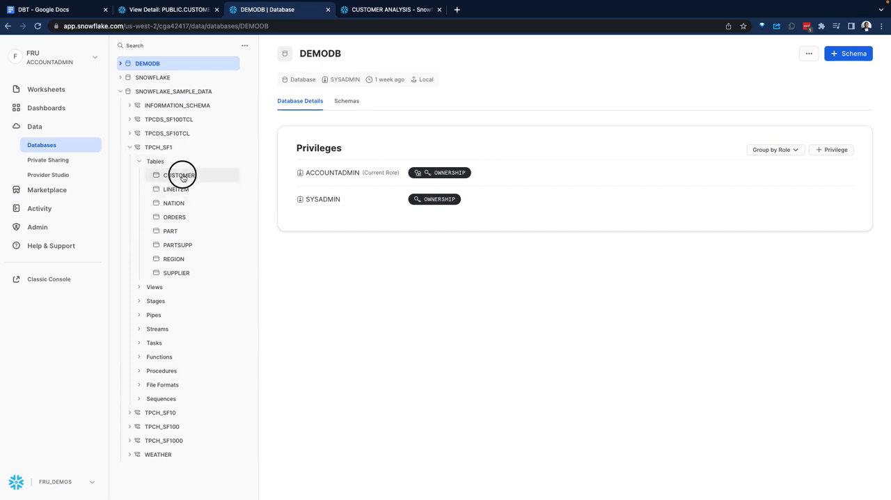
left_click(174, 217)
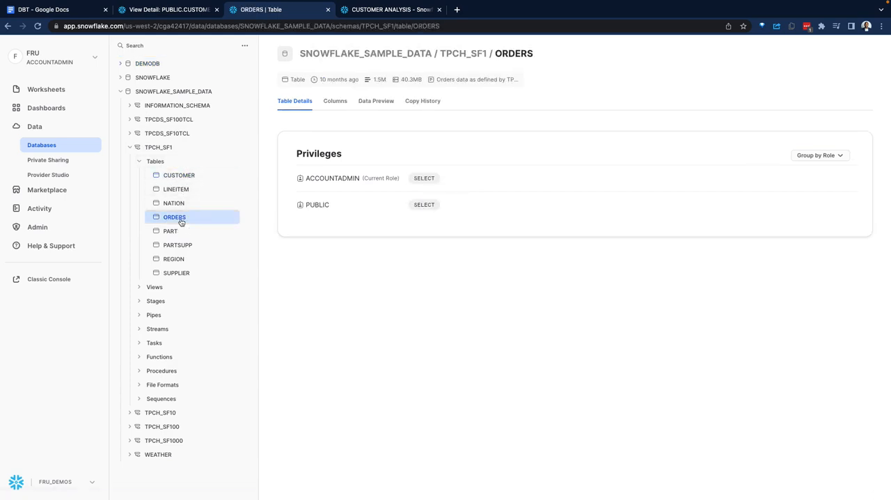
mouse_move(185, 178)
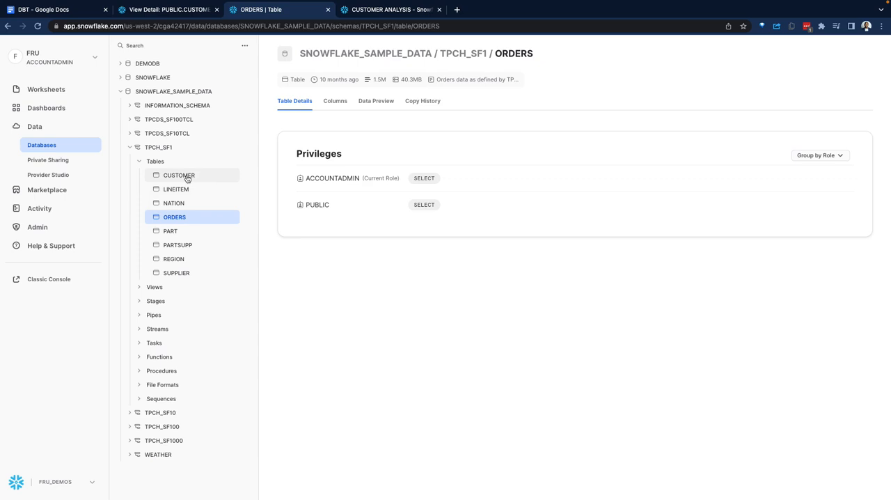
left_click(178, 175)
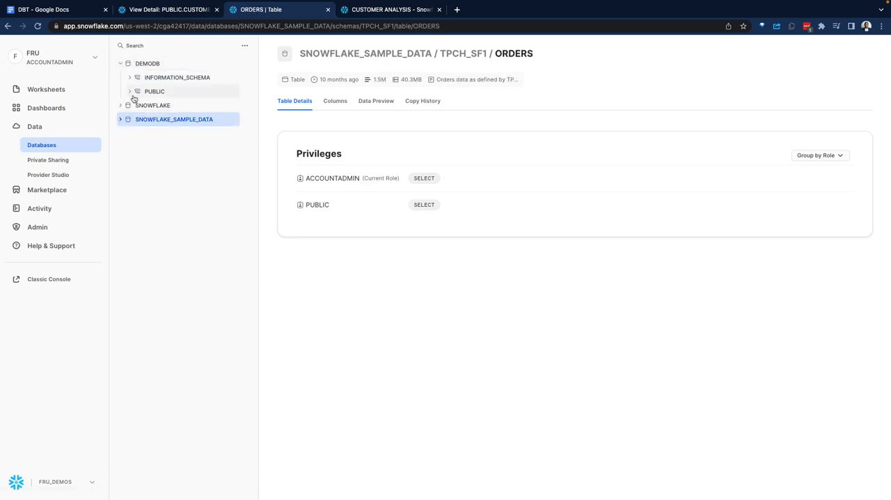
left_click(131, 92)
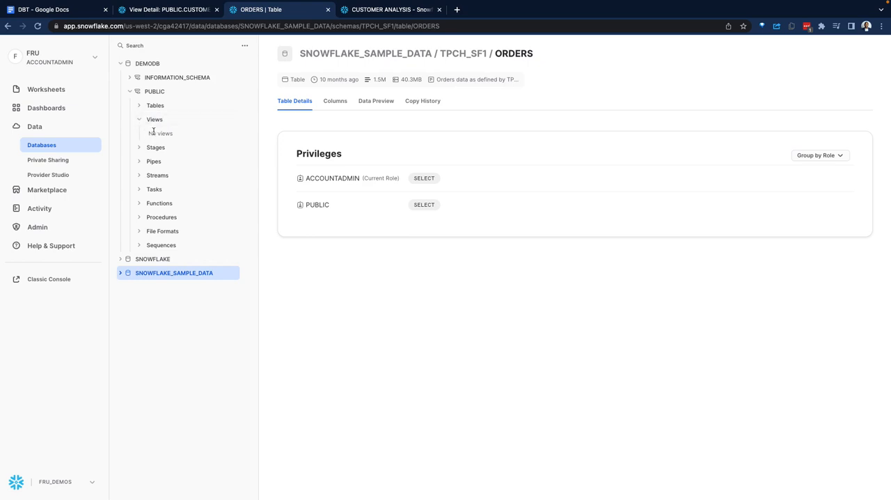
mouse_move(175, 138)
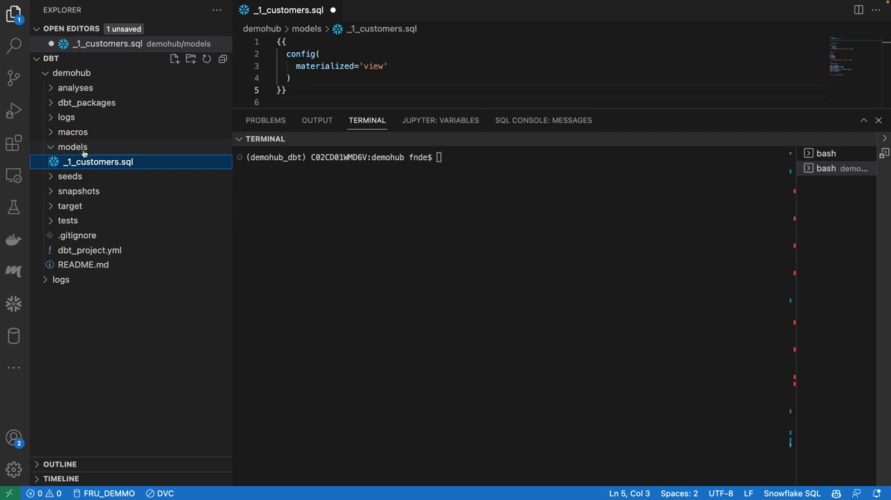
Step: Run dbt run --full-refresh in the terminal, creating the _1_customers view with PASS=1
type("dbt run --full-refresh")
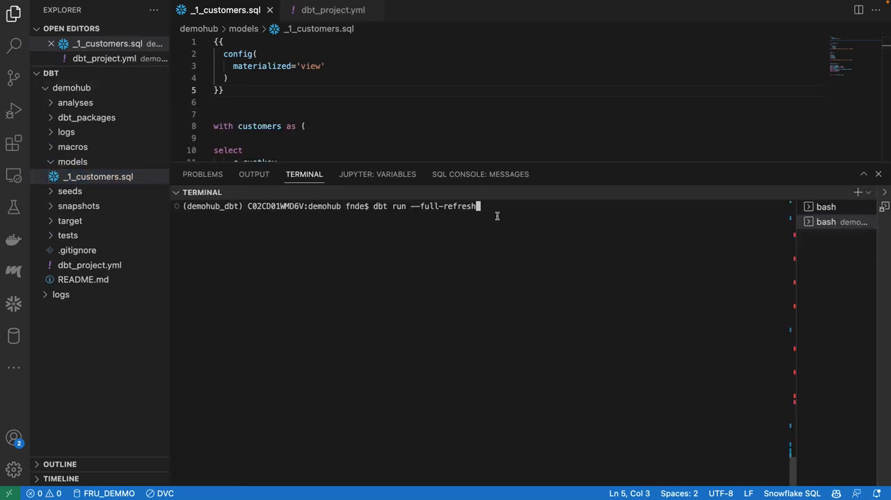
key("Enter")
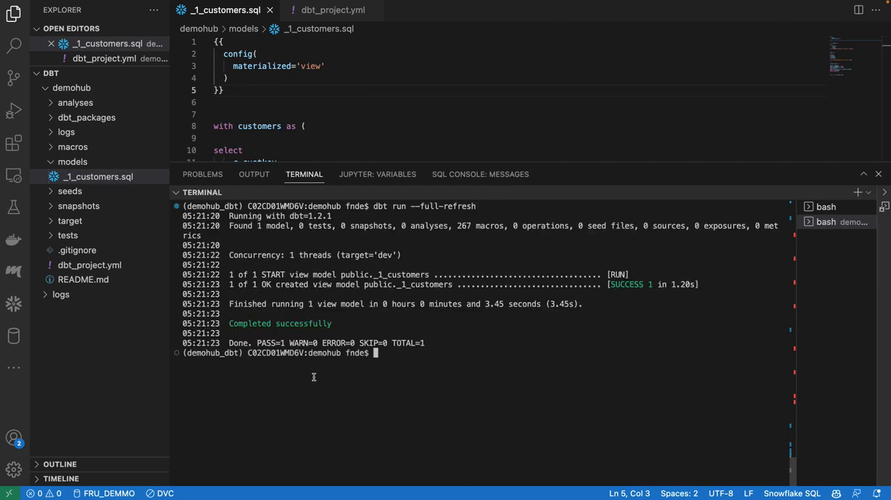
left_click(98, 175)
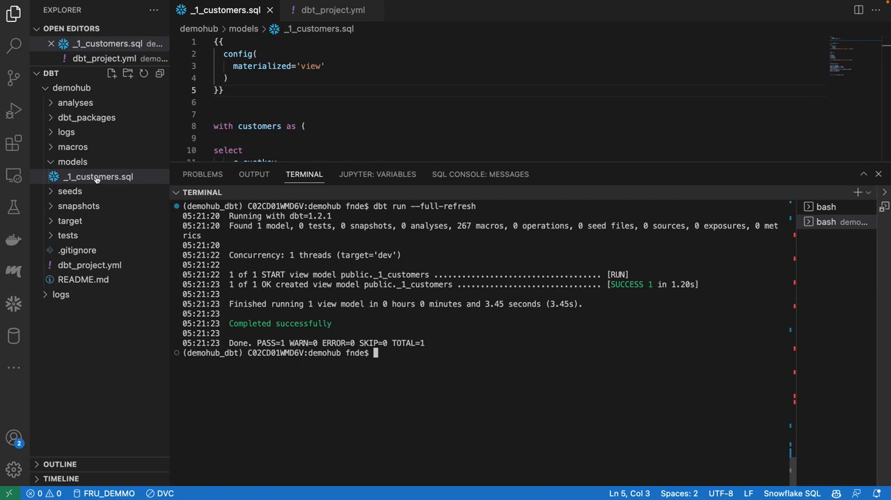
mouse_move(104, 184)
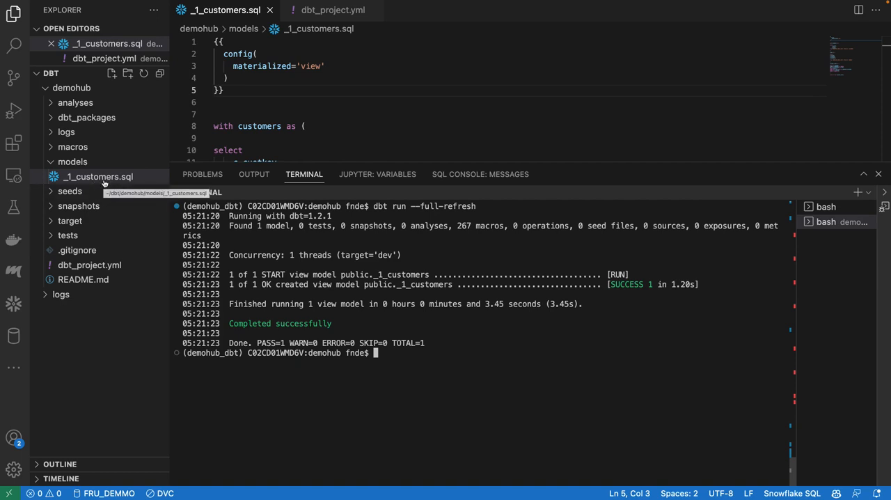
scroll("down", 3)
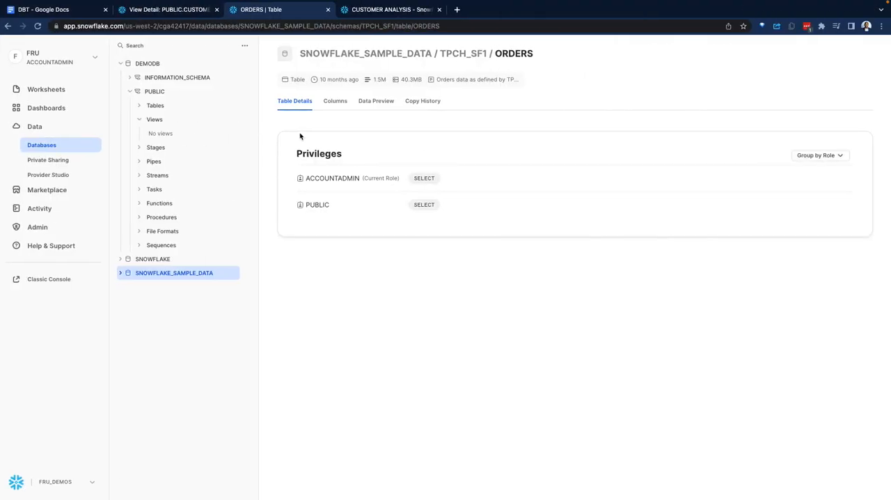
Step: Refresh DEMODB's PUBLIC schema, check the _1_customers view definition and preview rows, then show CUSTOMER ANALYSIS
left_click(243, 45)
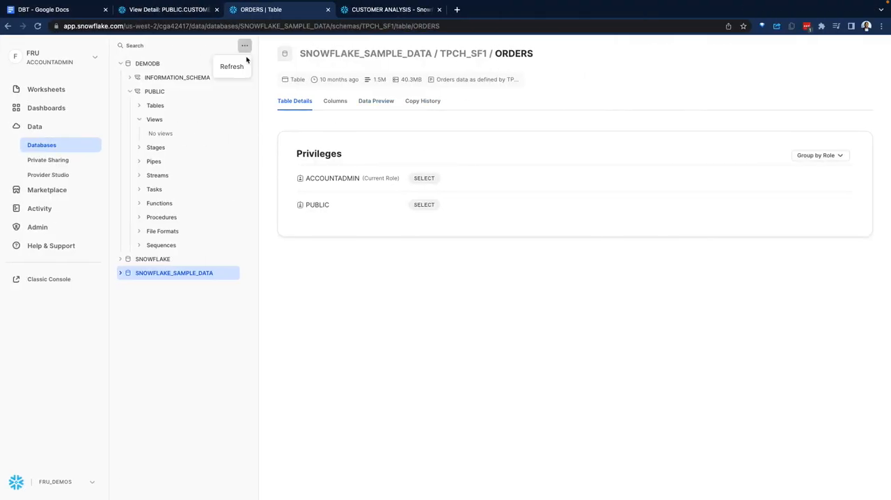
left_click(139, 119)
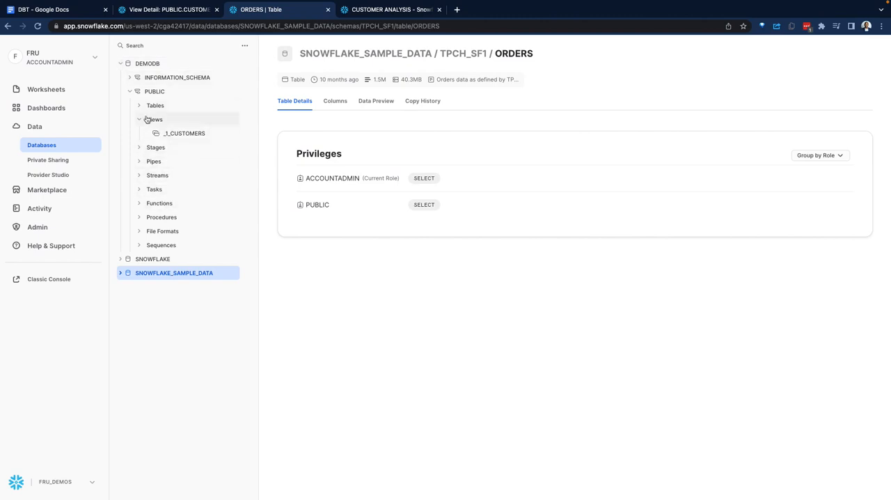
left_click(183, 134)
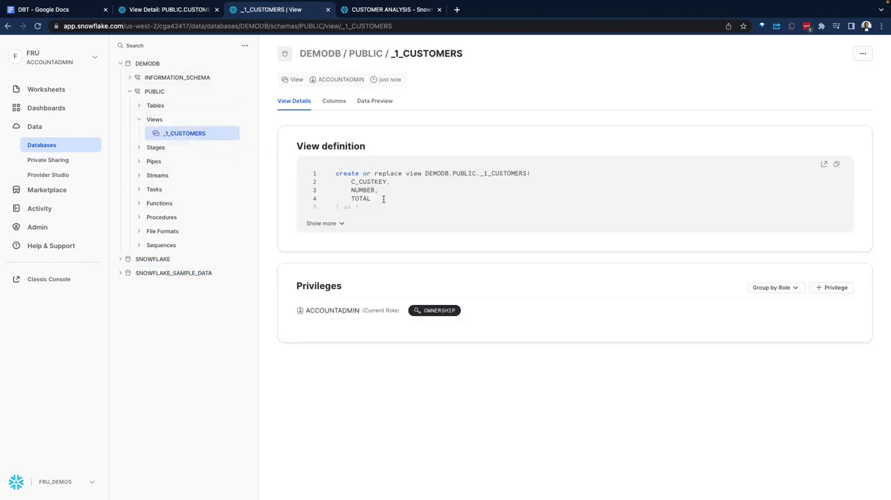
left_click(320, 223)
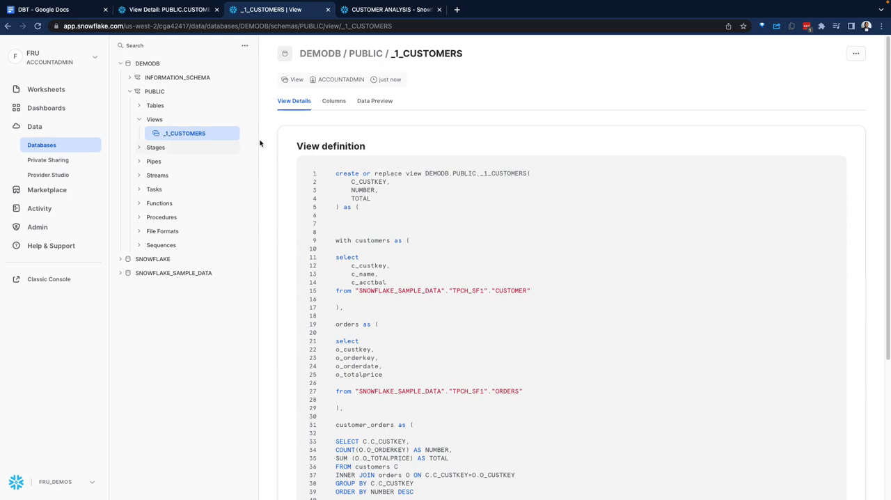
left_click(375, 100)
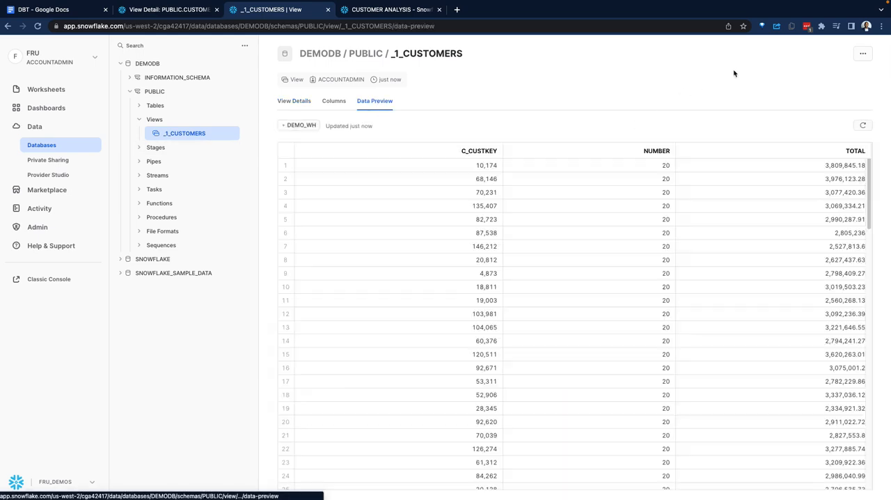
scroll("down", 3)
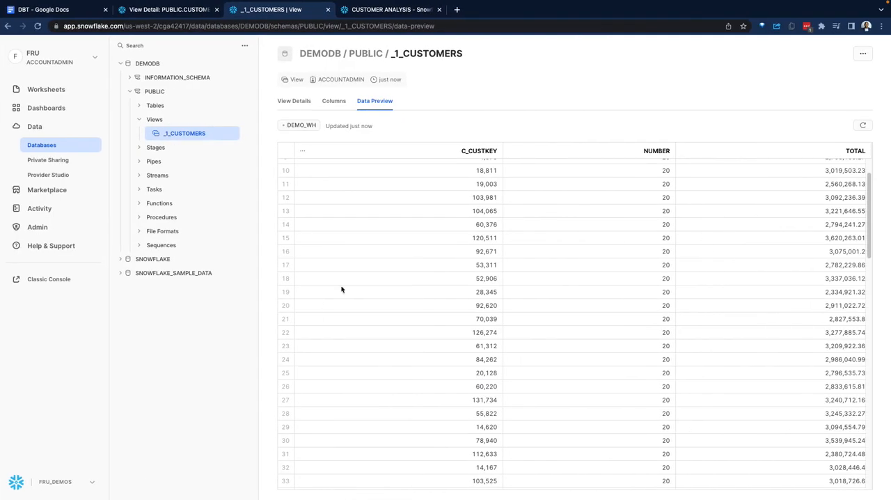
left_click(385, 8)
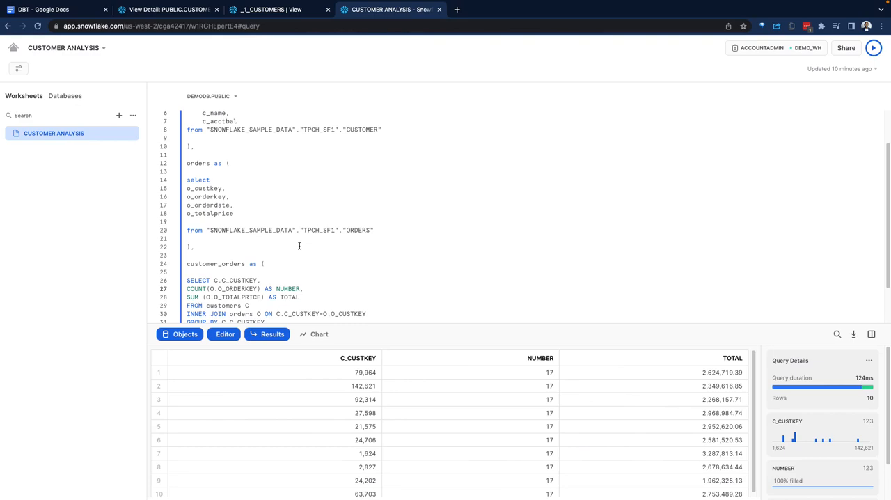
mouse_move(309, 213)
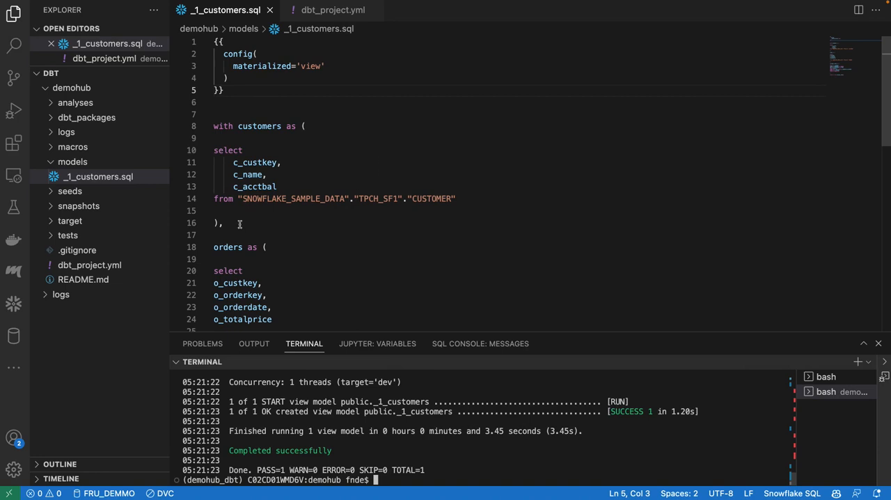
mouse_move(341, 193)
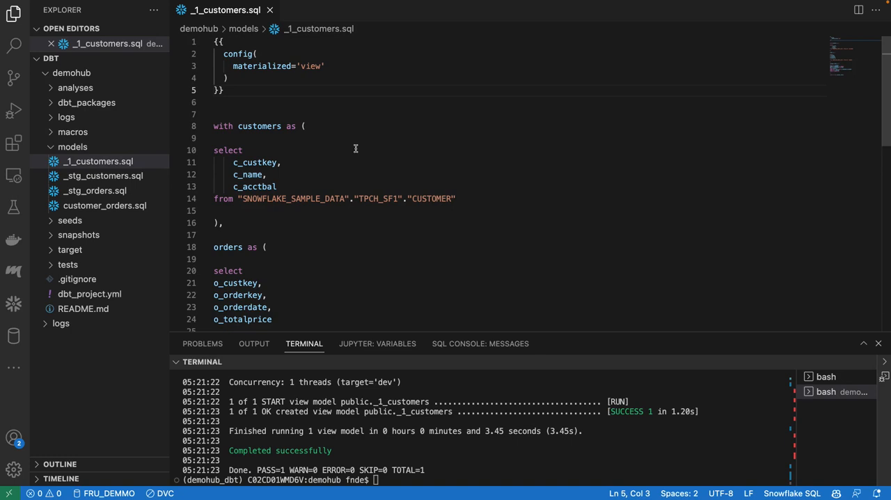
Step: Delete _1_customers.sql via Move to Trash, leaving _stg_customers, _stg_orders and customer_orders models
scroll("down", 3)
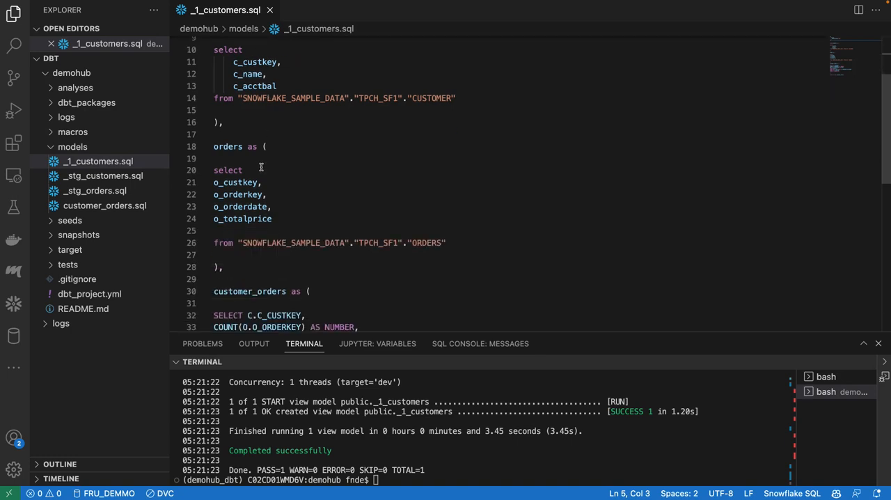
left_click_drag(215, 159, 354, 267)
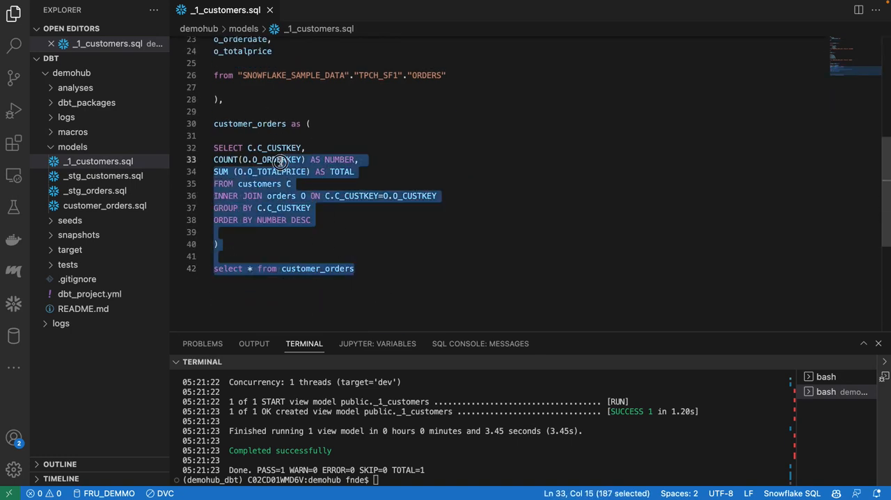
right_click(90, 162)
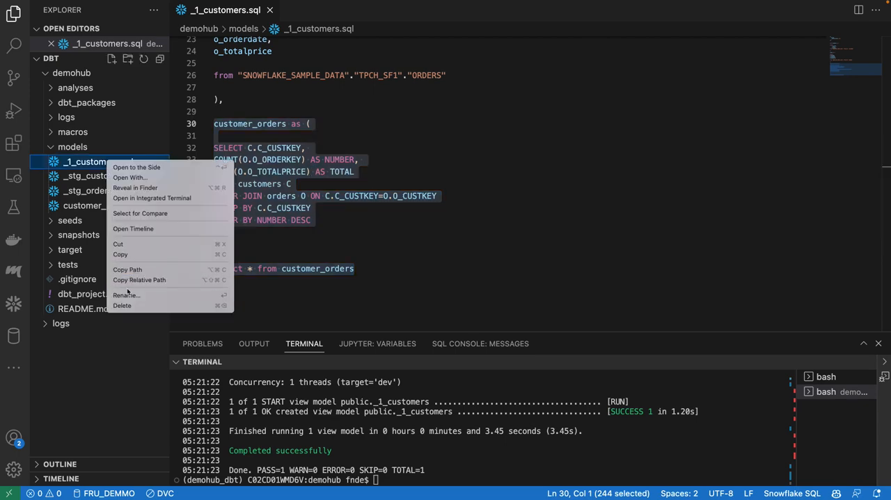
left_click(123, 306)
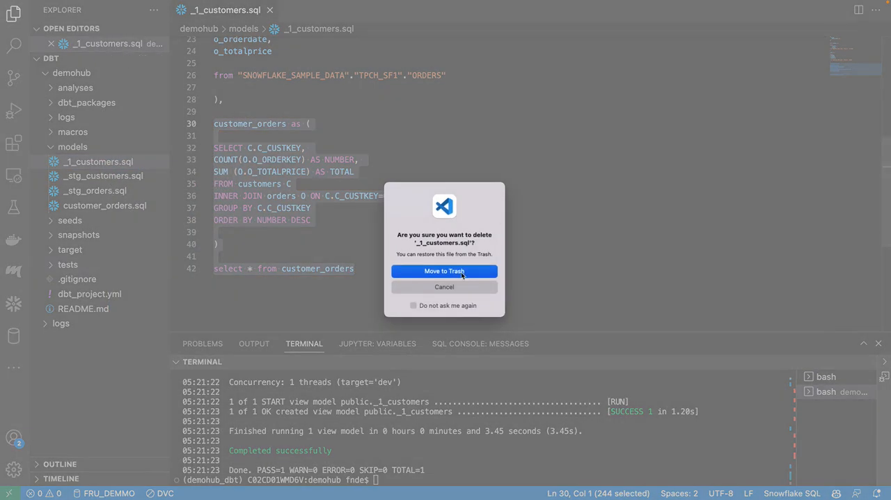
left_click(444, 270)
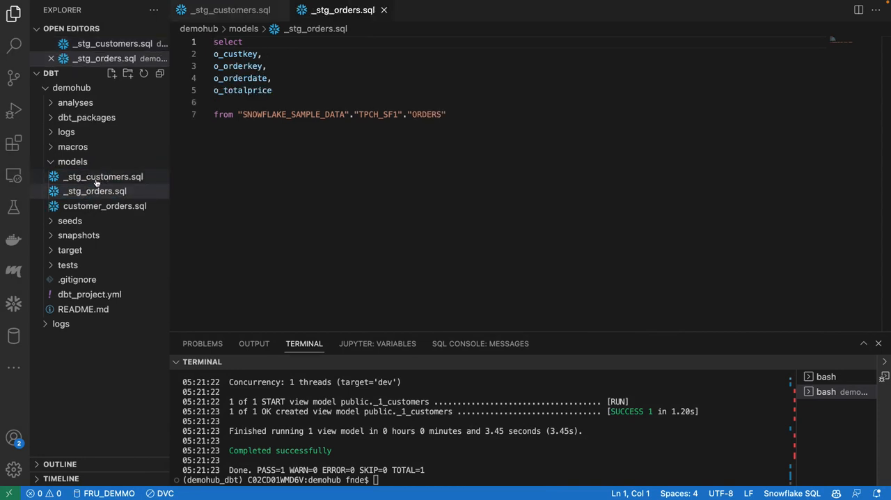
left_click(103, 175)
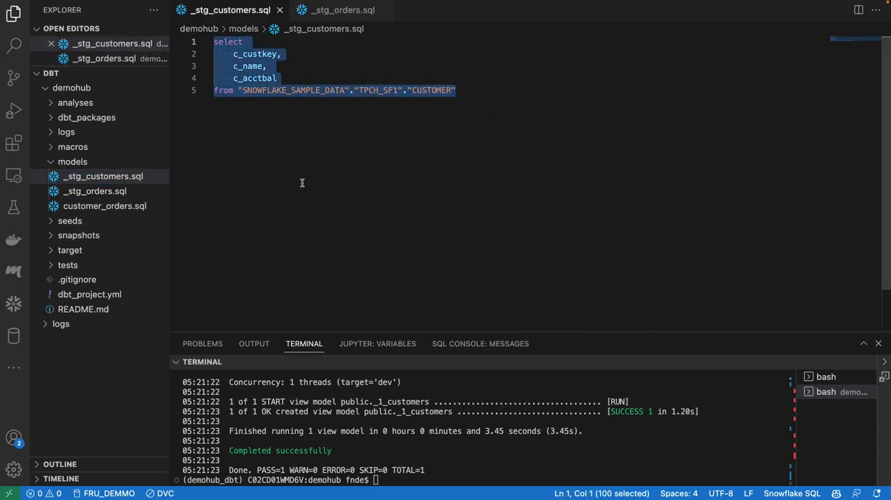
left_click(95, 191)
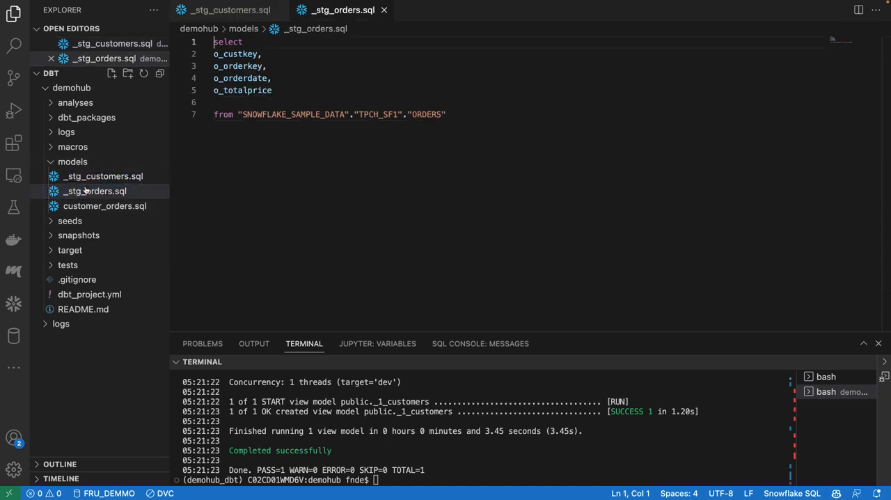
key("ctrl+a")
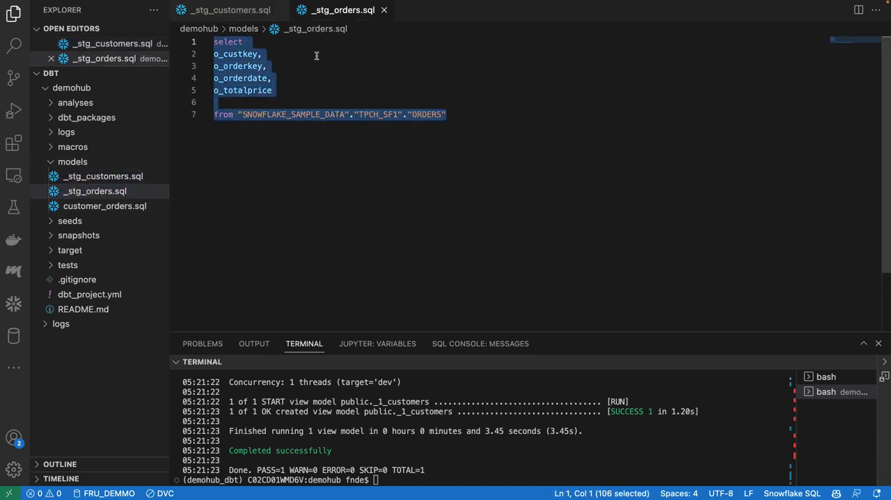
mouse_move(245, 10)
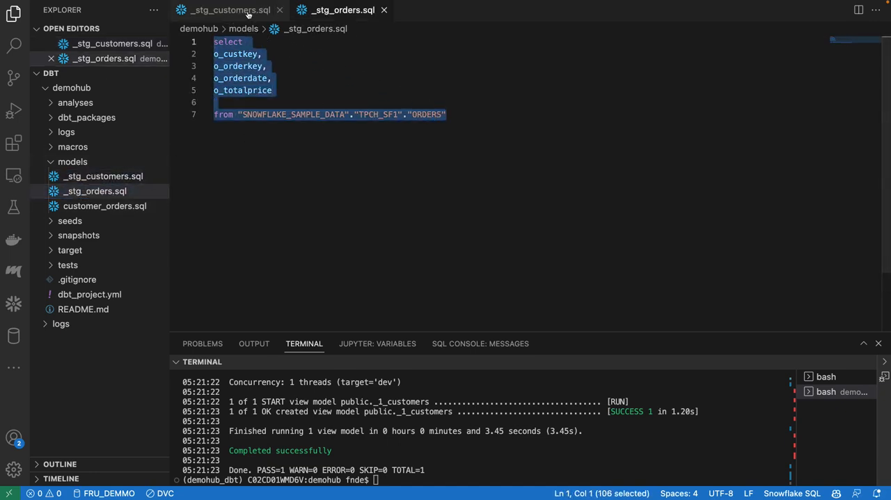
left_click(223, 9)
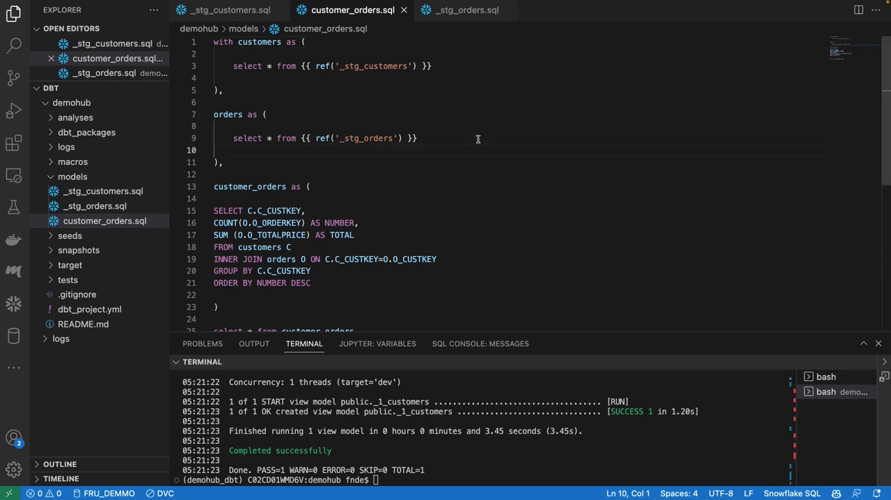
mouse_move(451, 140)
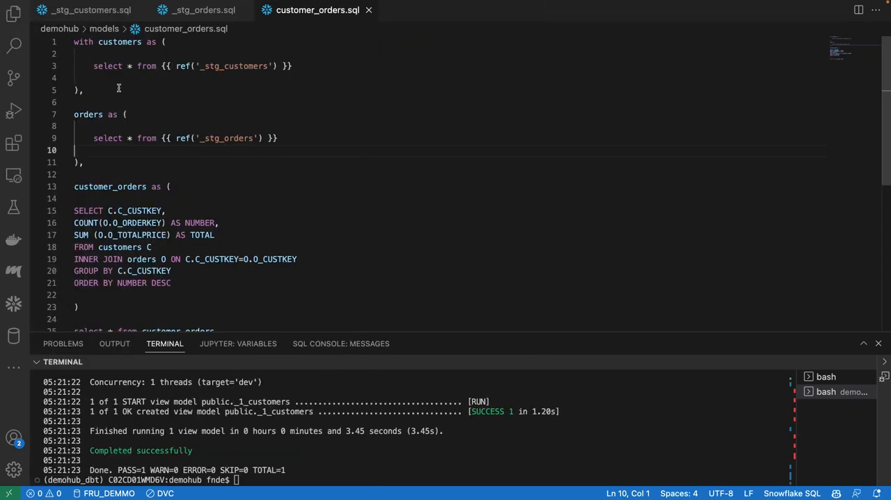
Step: Review customer_orders.sql CTEs, peeking at the _stg_customers definition and selecting the customers and orders CTE names
left_click_drag(73, 41, 83, 89)
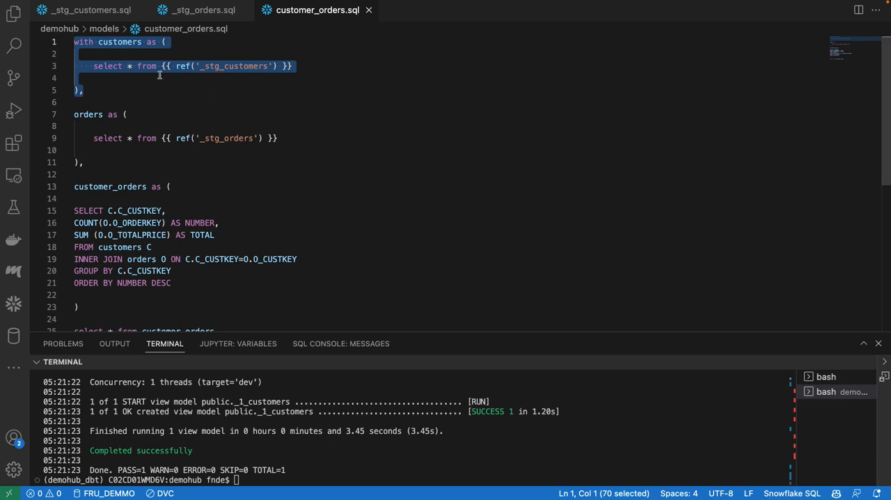
left_click(125, 68)
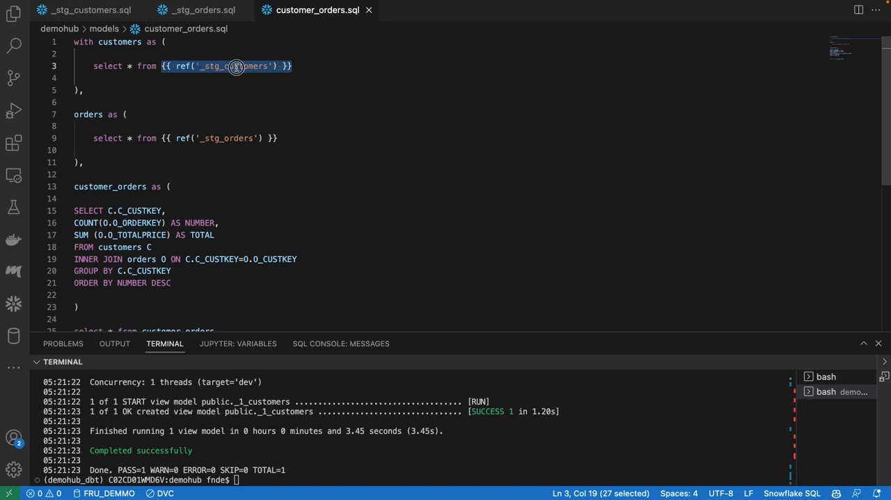
left_click(77, 11)
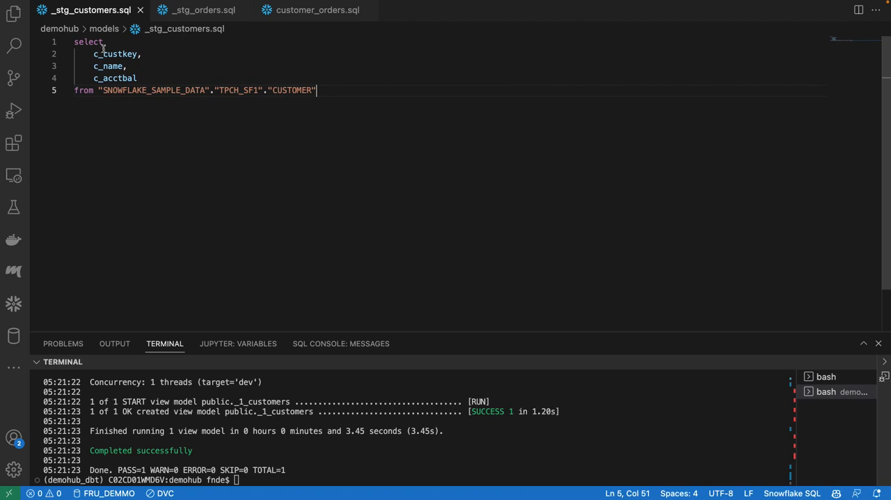
left_click(296, 11)
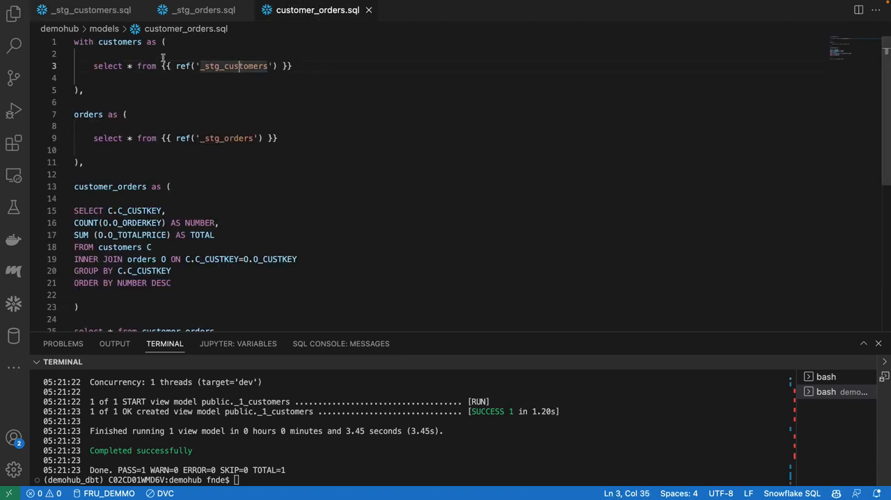
double_click(117, 42)
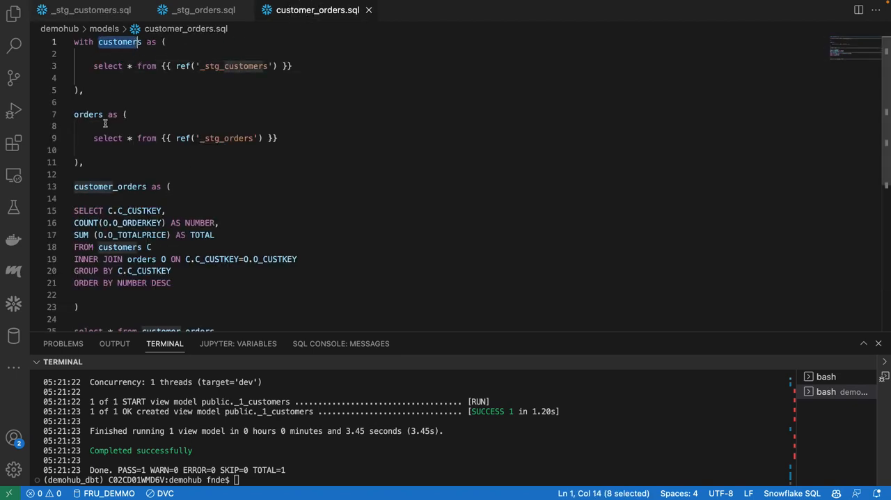
double_click(226, 138)
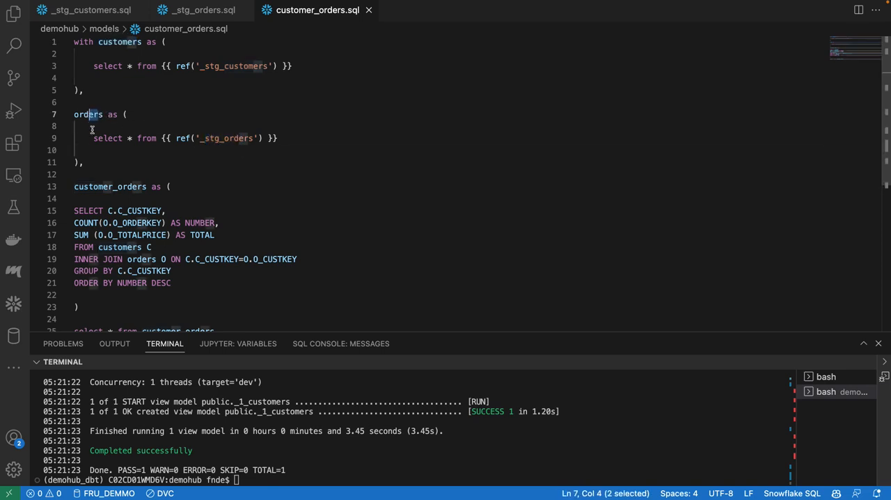
Step: Run dbt run --full-refresh in the enlarged terminal, building all three views successfully
scroll("down", 3)
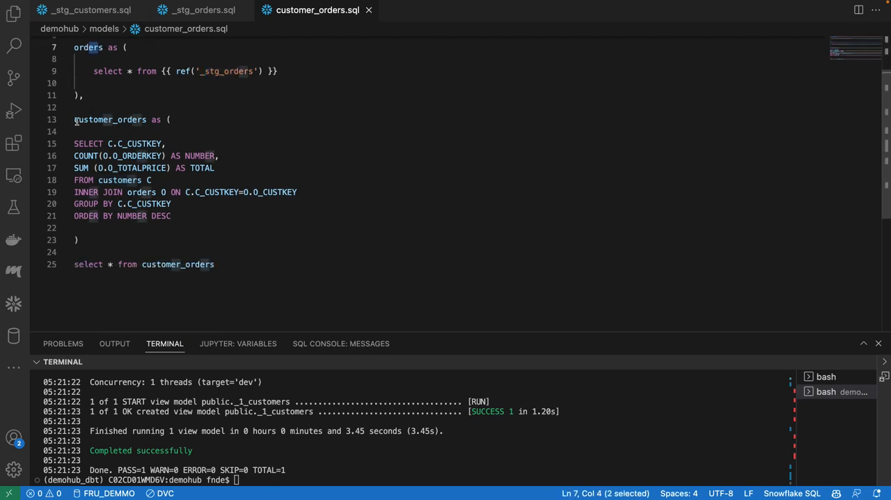
left_click_drag(74, 119, 214, 264)
type("dbt run --full-refresh")
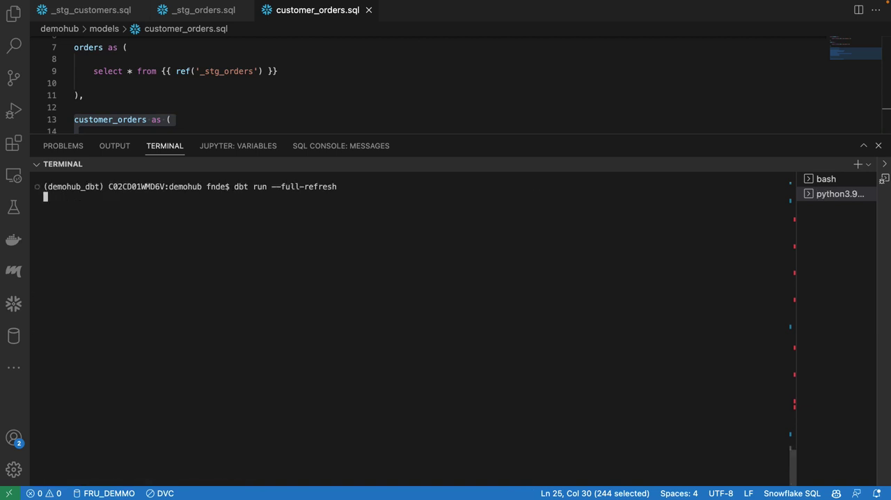
mouse_move(379, 202)
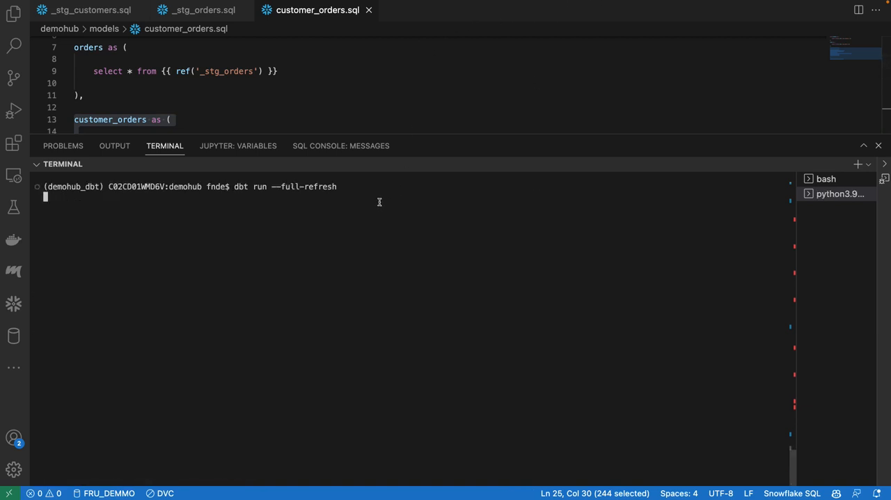
key("Enter")
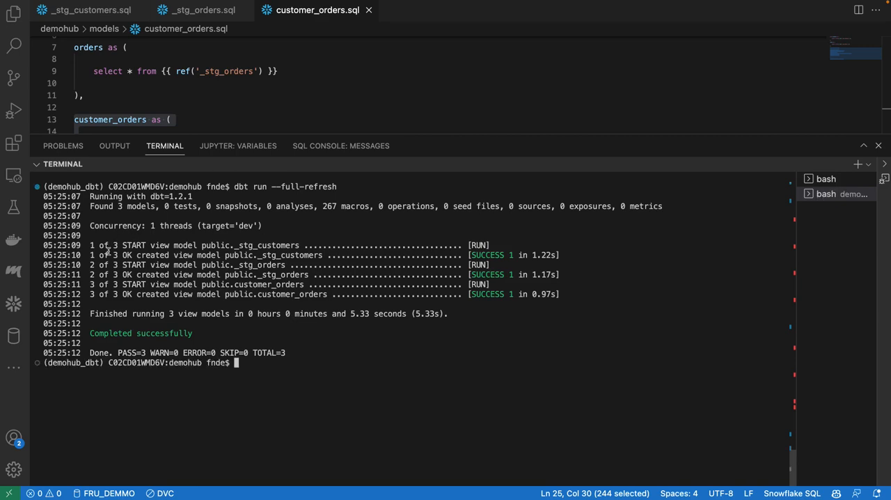
mouse_move(209, 295)
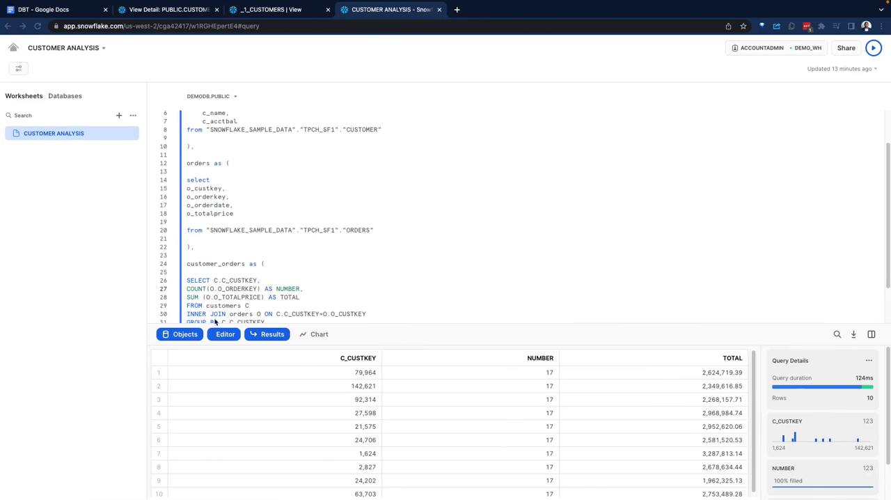
Step: Refresh the DEMODB PUBLIC Views list and browse the new _STG_CUSTOMERS and _STG_ORDERS views
left_click(272, 10)
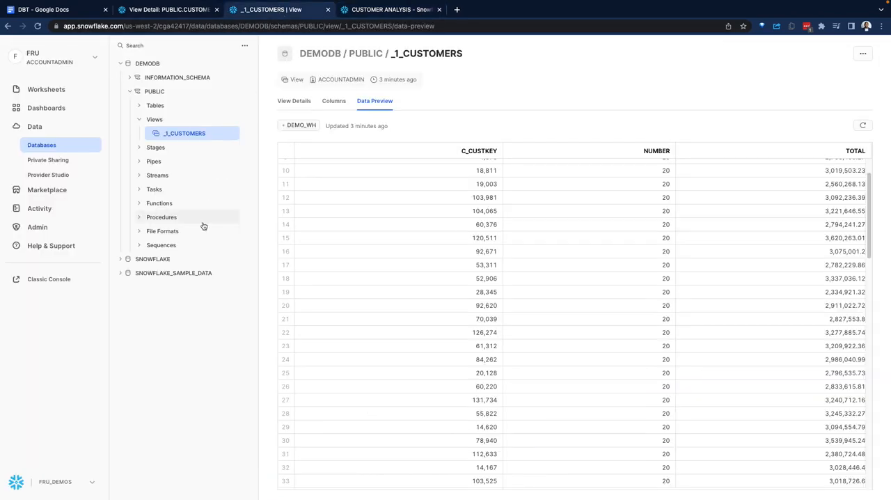
left_click(140, 119)
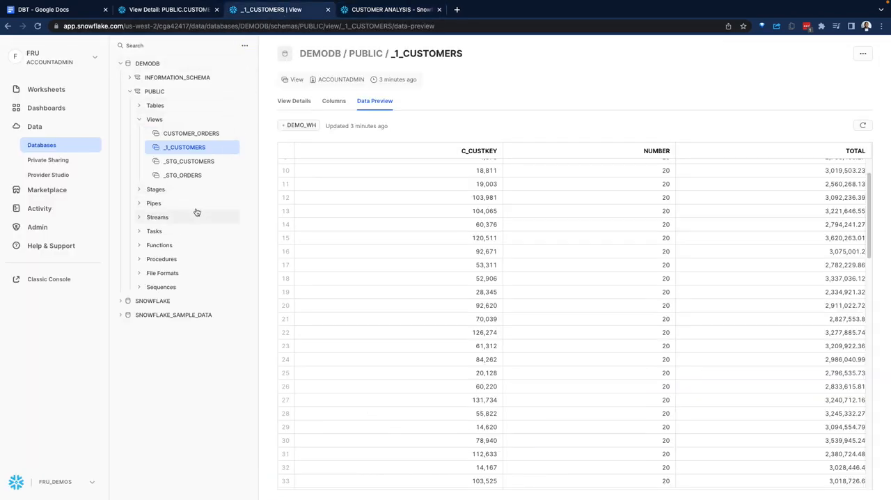
left_click(190, 162)
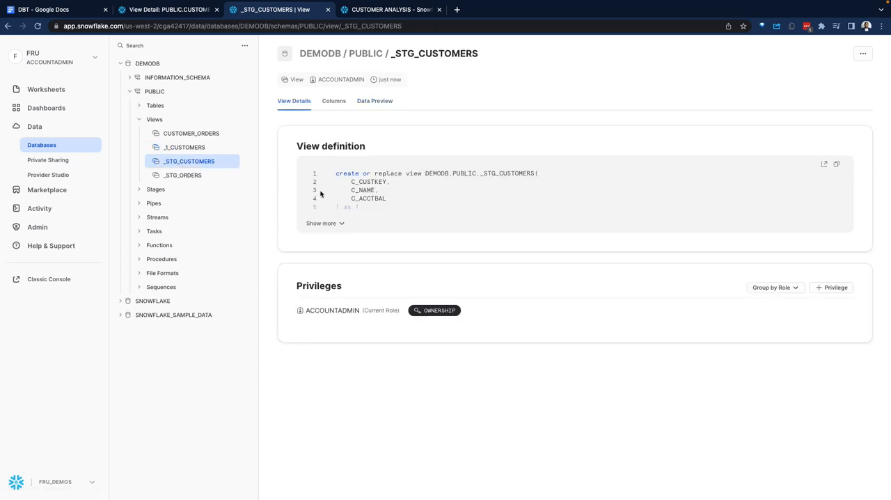
left_click(183, 176)
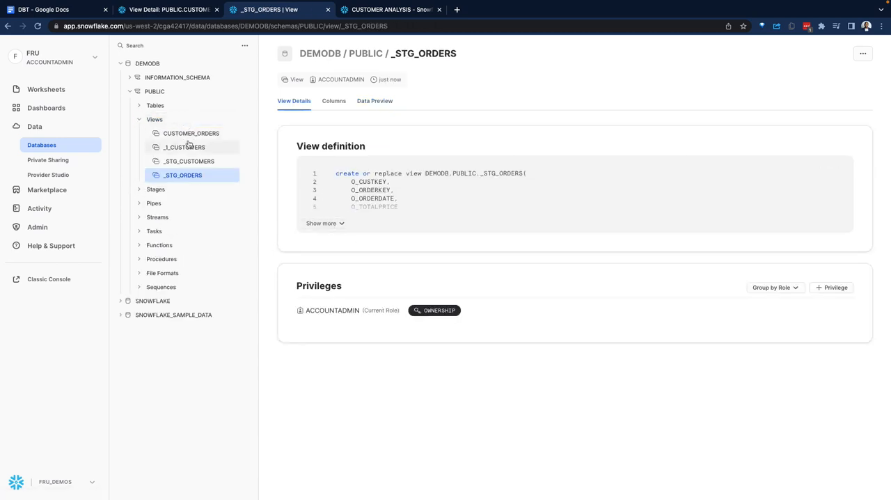
left_click(189, 161)
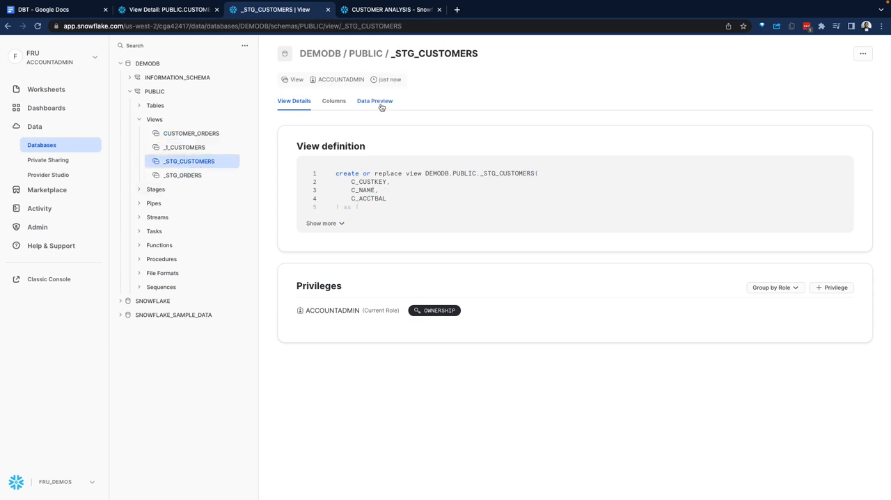
left_click(373, 100)
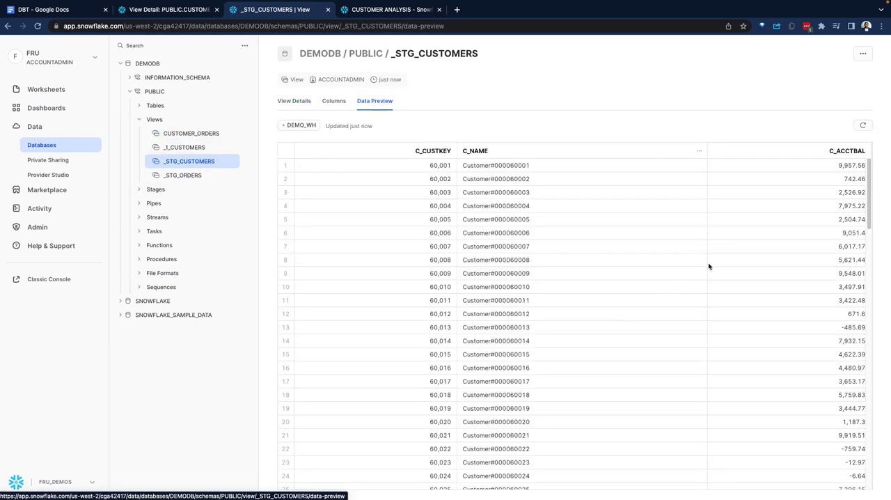
mouse_move(183, 175)
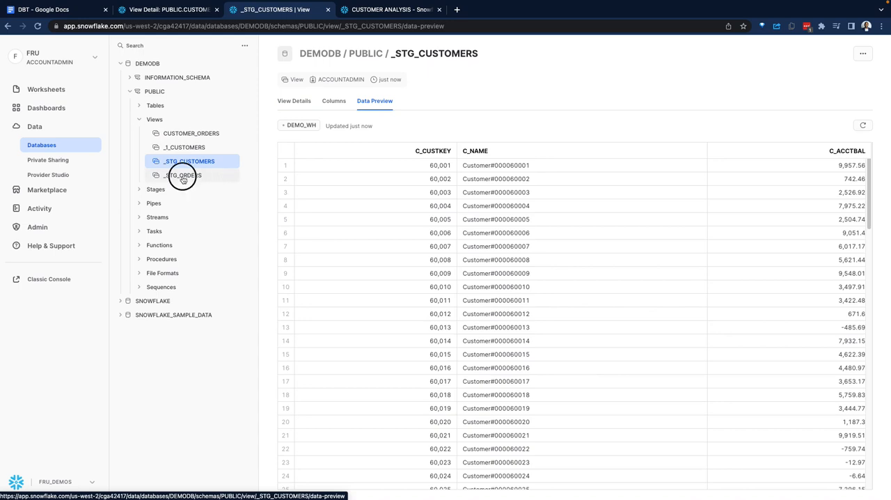
Step: Preview rows of _STG_ORDERS and CUSTOMER_ORDERS, then show each view's definition, ending on CUSTOMER_ORDERS
left_click(182, 176)
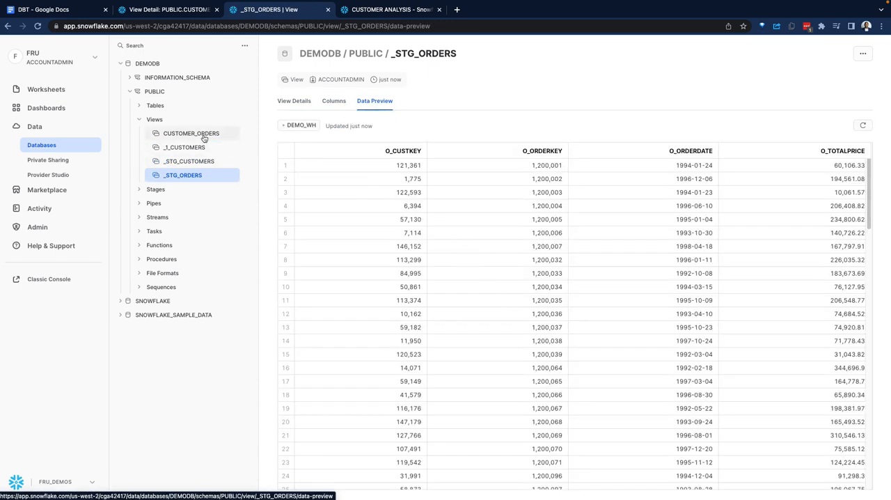
left_click(190, 133)
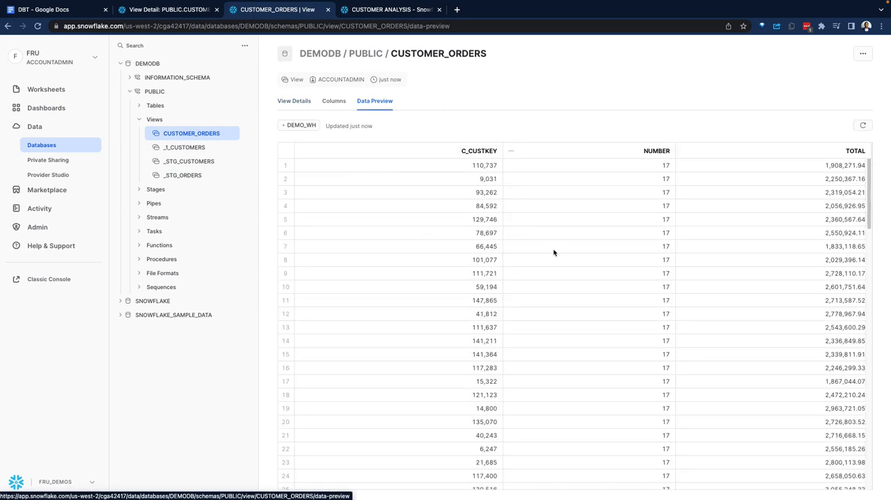
mouse_move(552, 251)
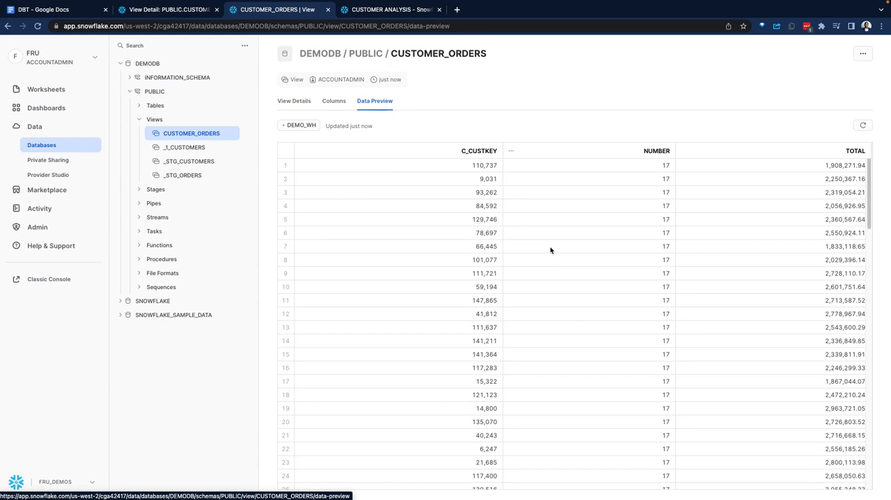
left_click(183, 176)
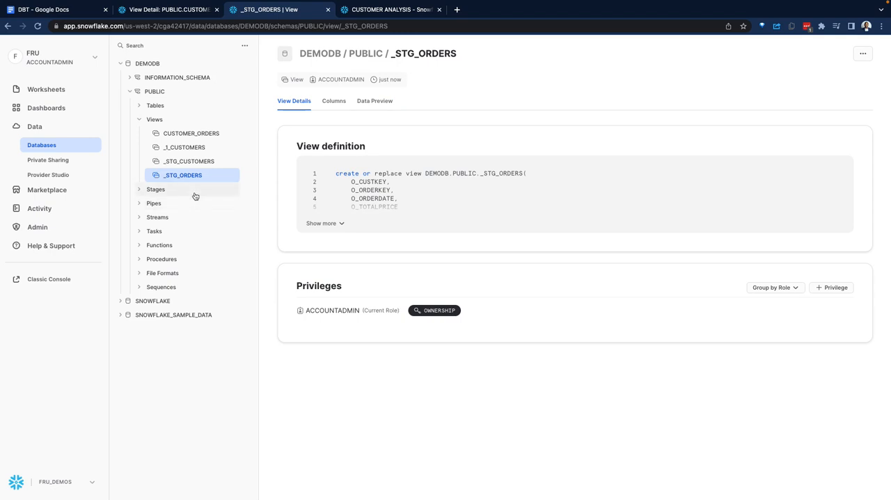
mouse_move(195, 181)
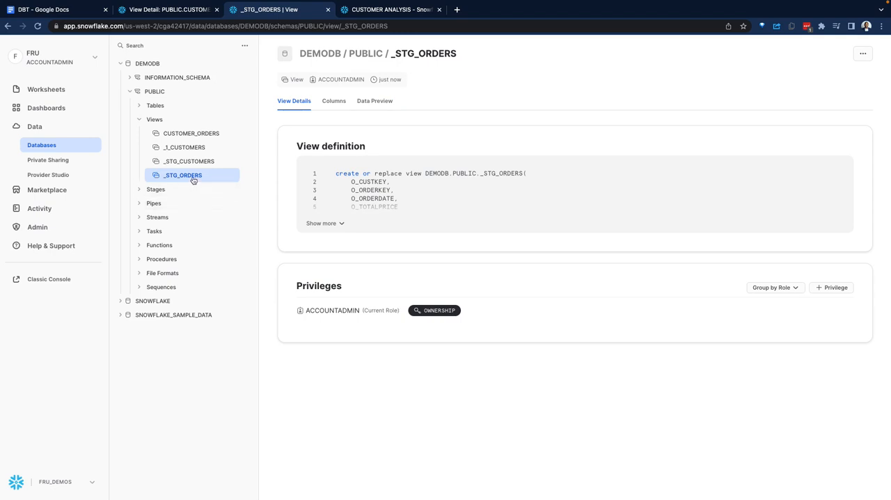
left_click(190, 162)
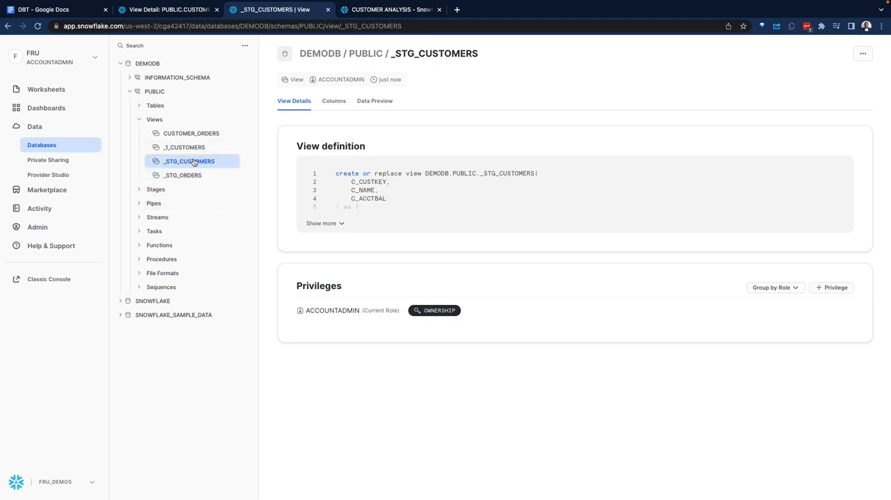
left_click(191, 134)
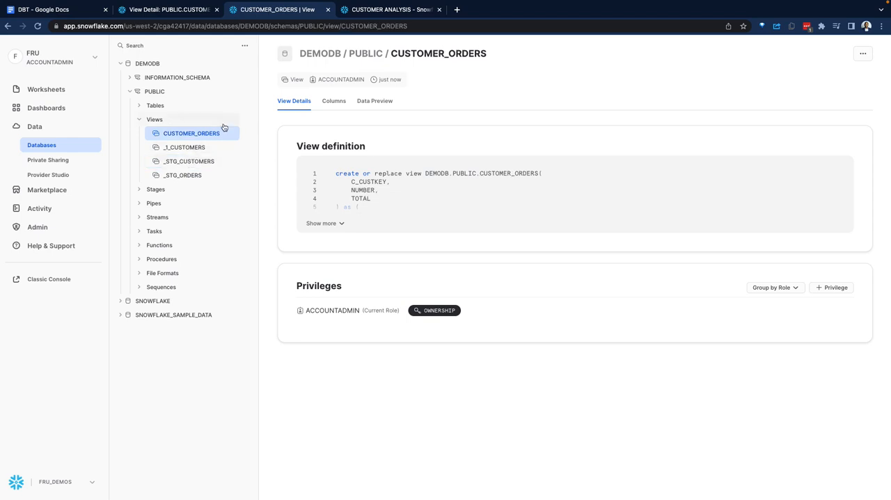
mouse_move(213, 138)
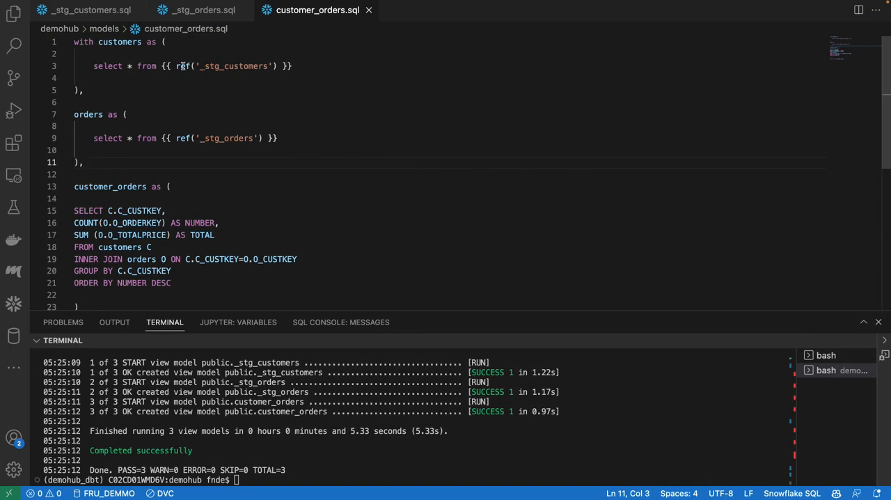
Step: Highlight the ref('_stg_customers') expression in customer_orders.sql
left_click_drag(163, 65, 294, 66)
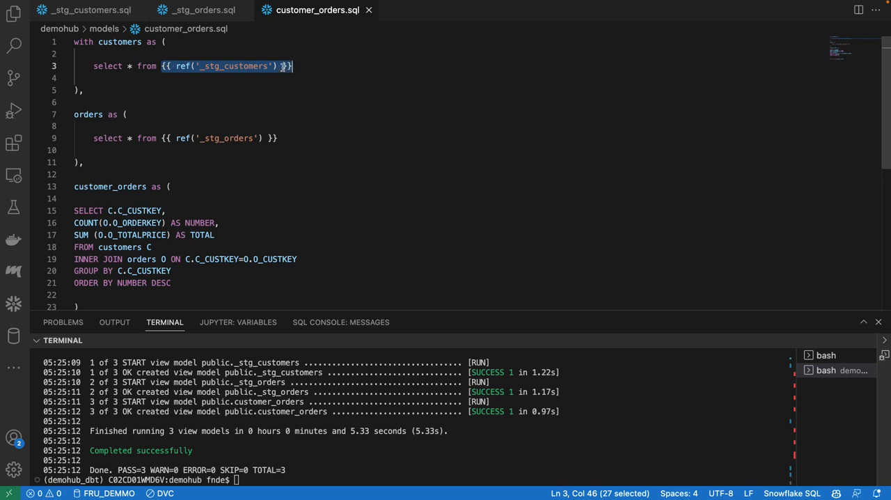
mouse_move(269, 79)
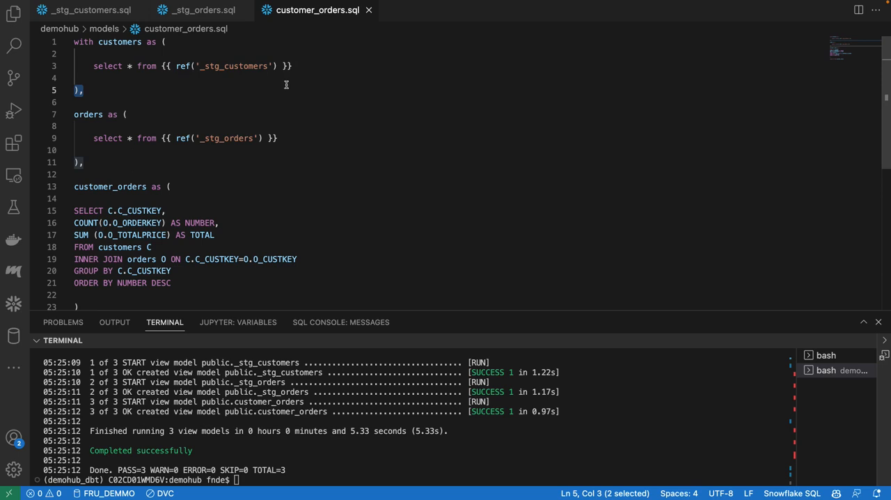
mouse_move(282, 83)
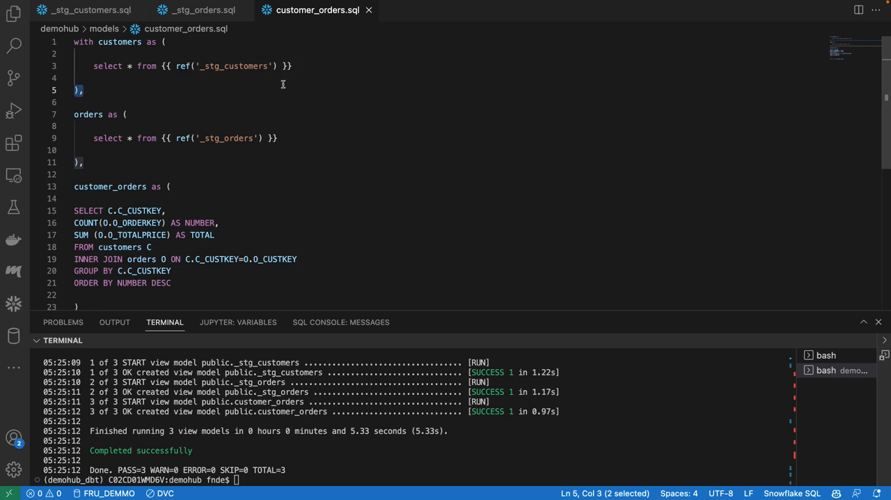
mouse_move(281, 86)
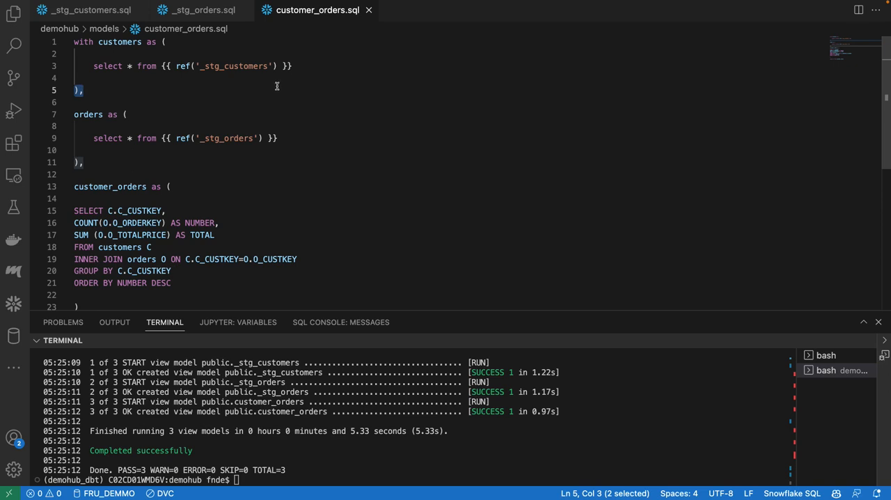
mouse_move(271, 89)
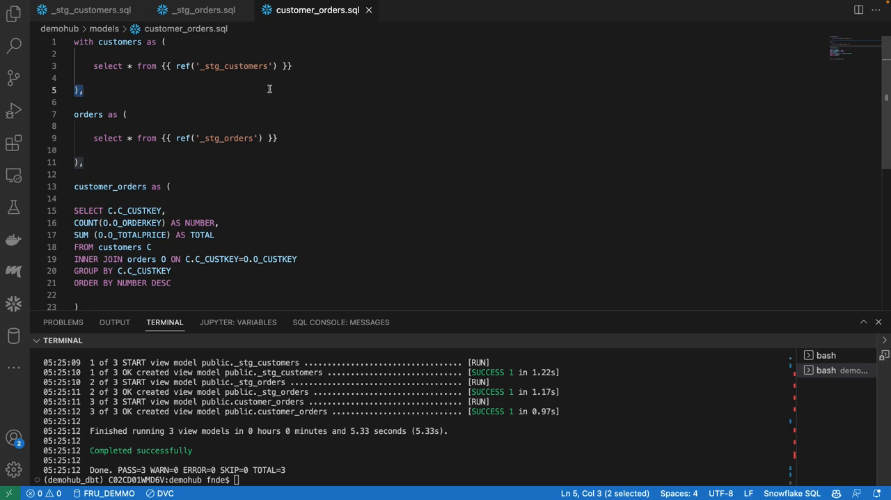
mouse_move(264, 92)
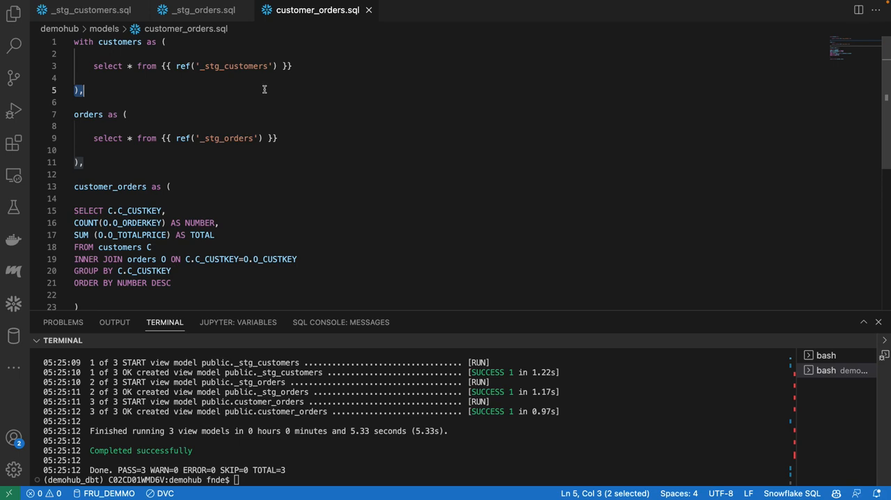
mouse_move(263, 90)
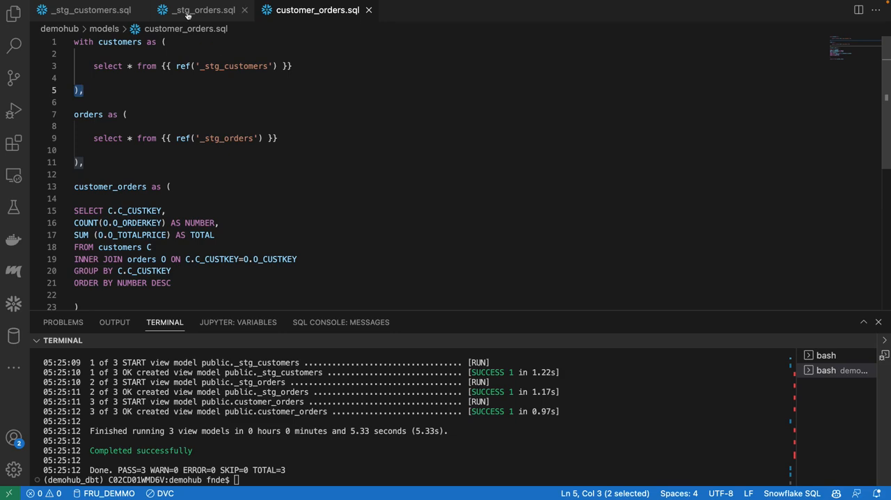
Step: Show _stg_orders.sql with its SNOWFLAKE_SAMPLE_DATA TPCH_SF1 ORDERS source and list the models folder files
left_click(183, 11)
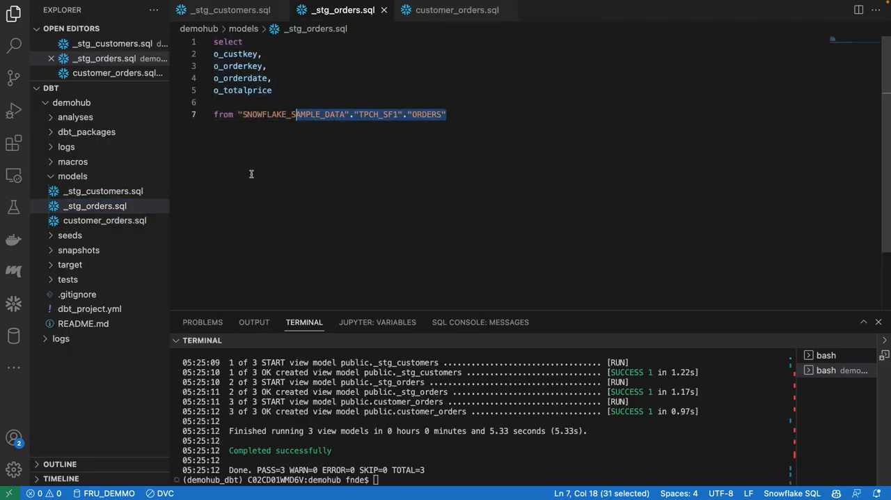
mouse_move(249, 174)
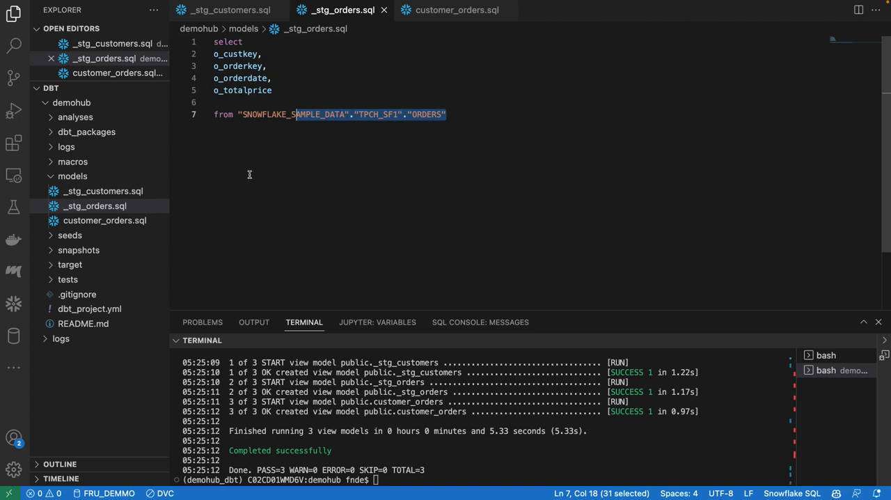
mouse_move(245, 174)
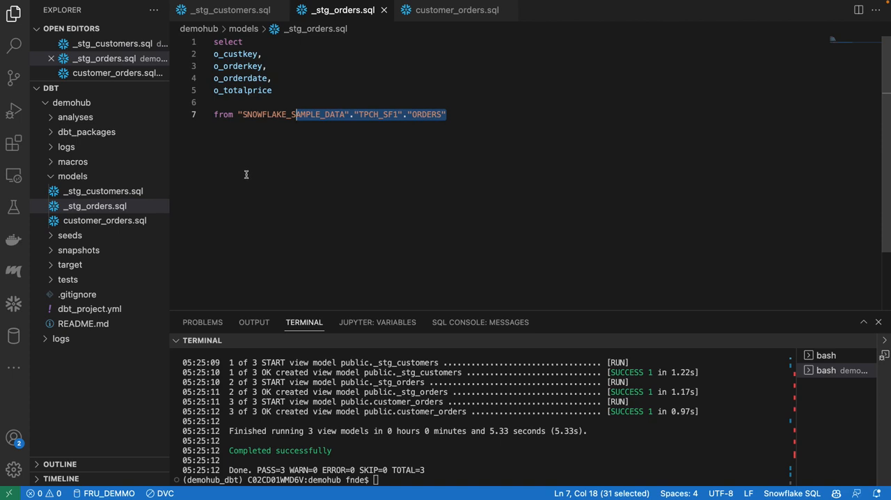
mouse_move(242, 174)
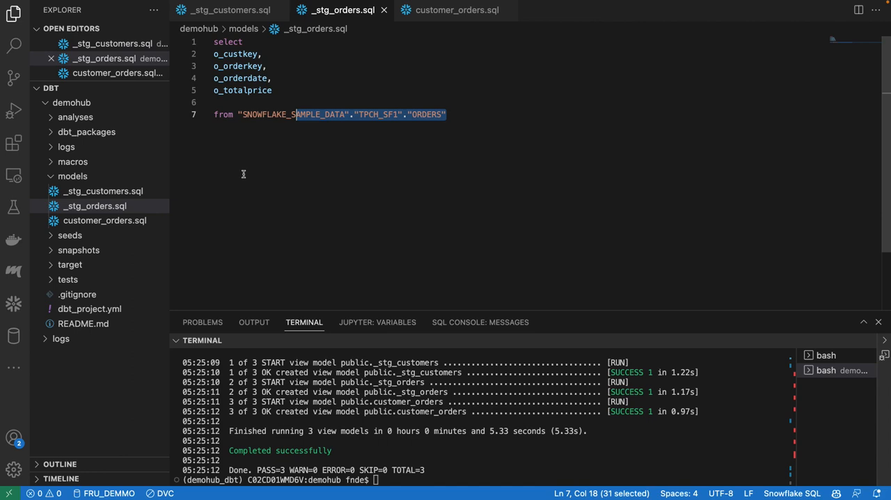
mouse_move(231, 172)
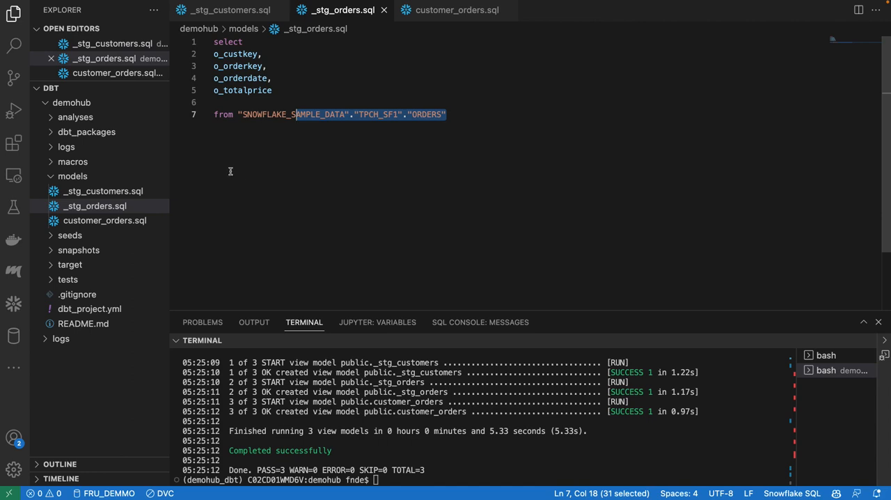
mouse_move(217, 177)
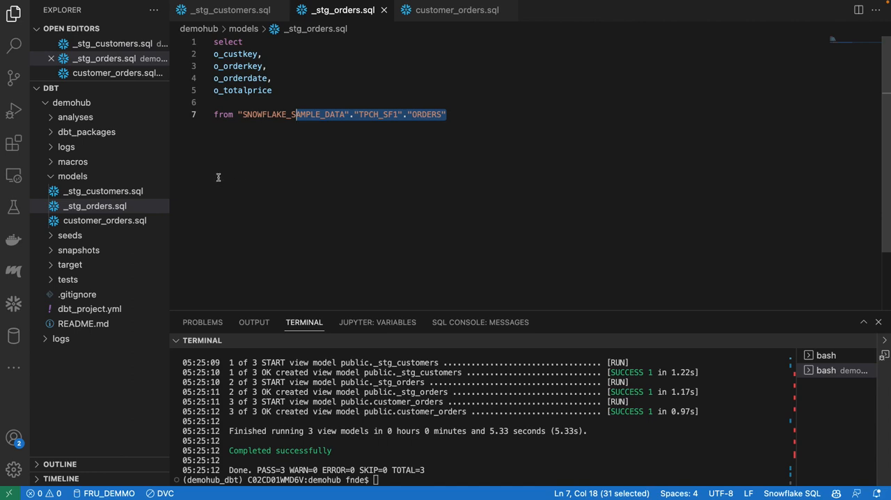
mouse_move(217, 173)
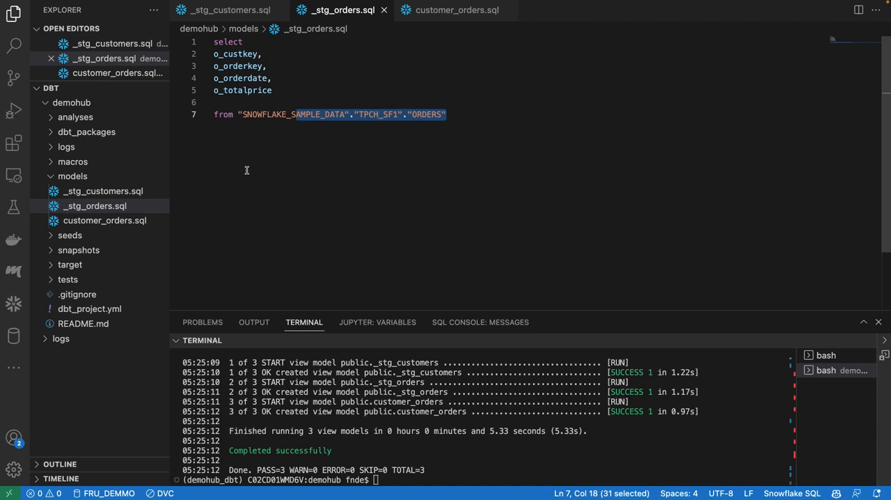
left_click(72, 176)
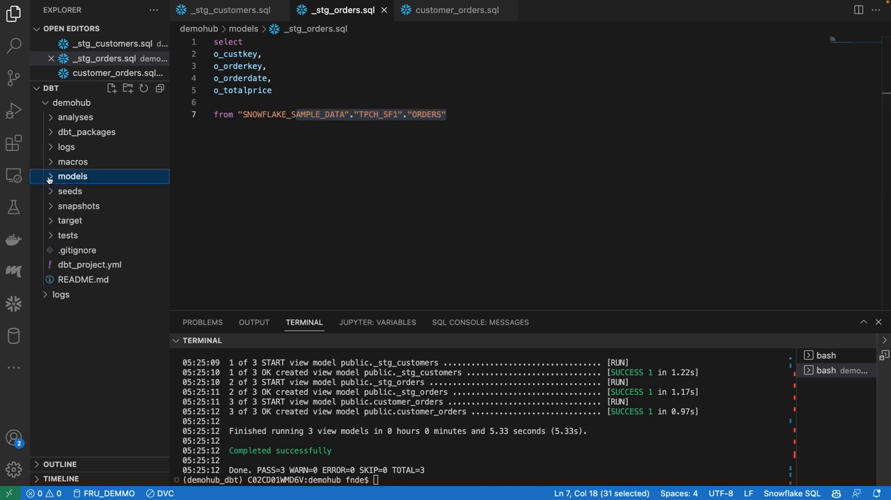
left_click(73, 175)
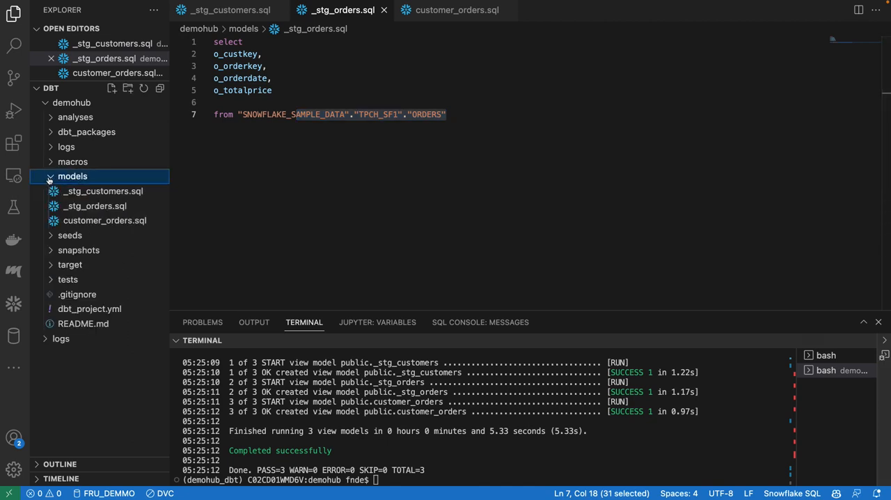
mouse_move(78, 206)
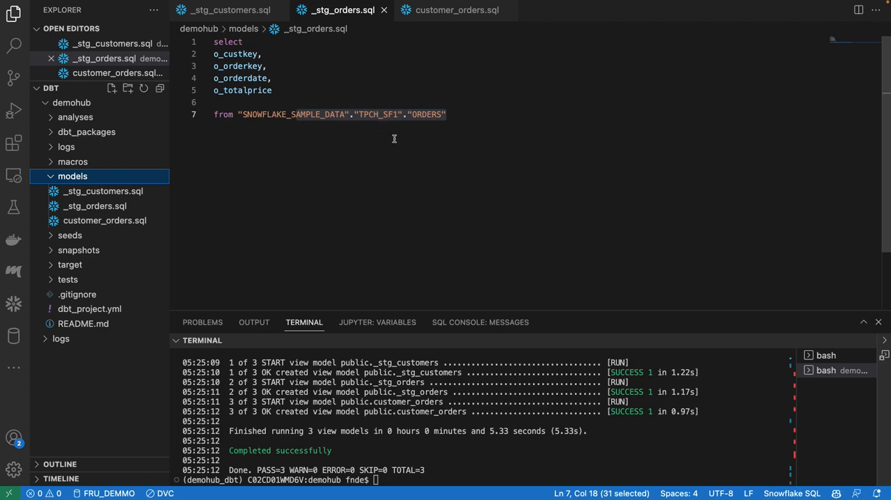
mouse_move(787, 205)
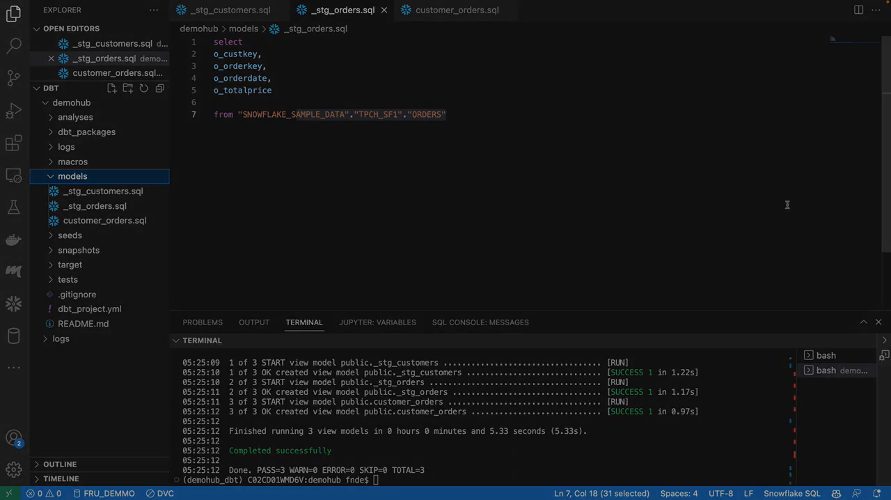